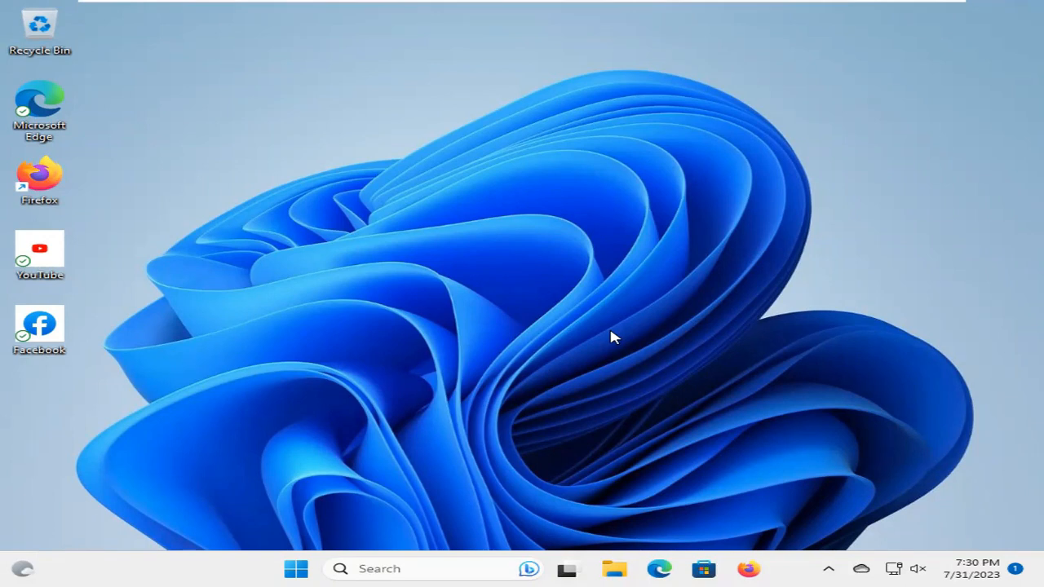
pyautogui.moveTo(344, 385)
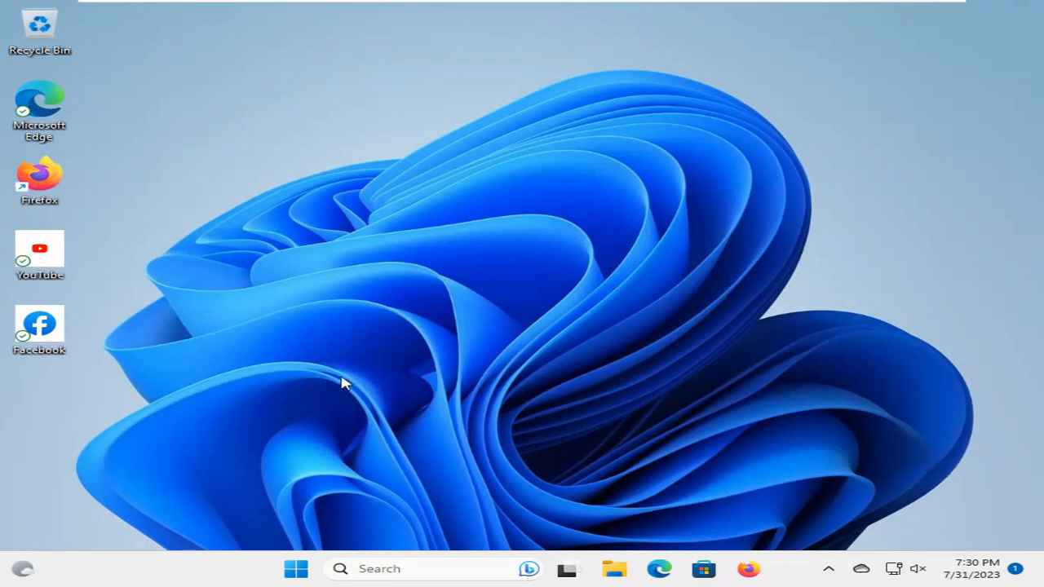
pyautogui.moveTo(196, 567)
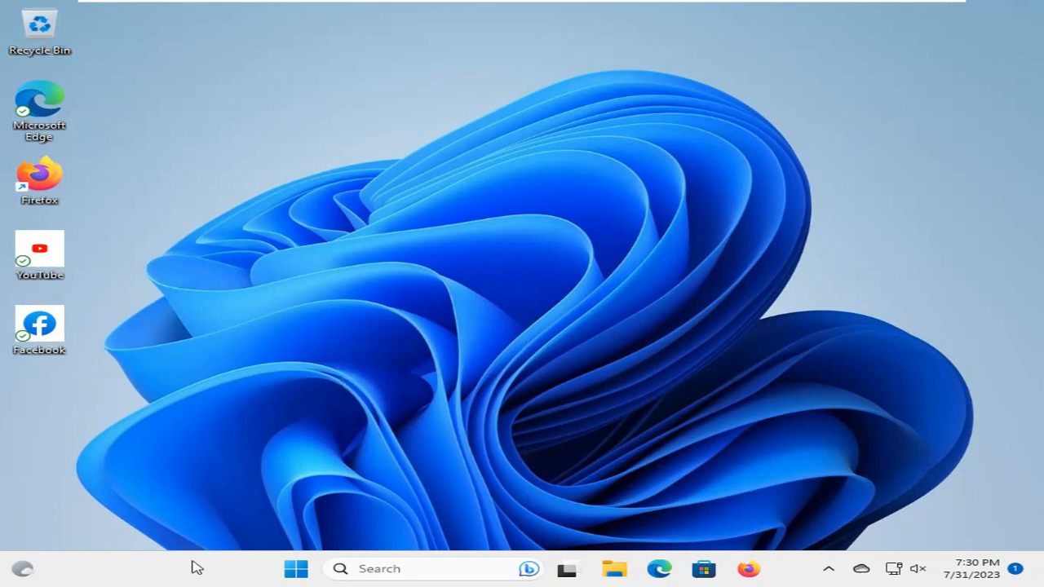
# Step: Launch Task Manager from the taskbar's right-click menu
pyautogui.rightClick(195, 568)
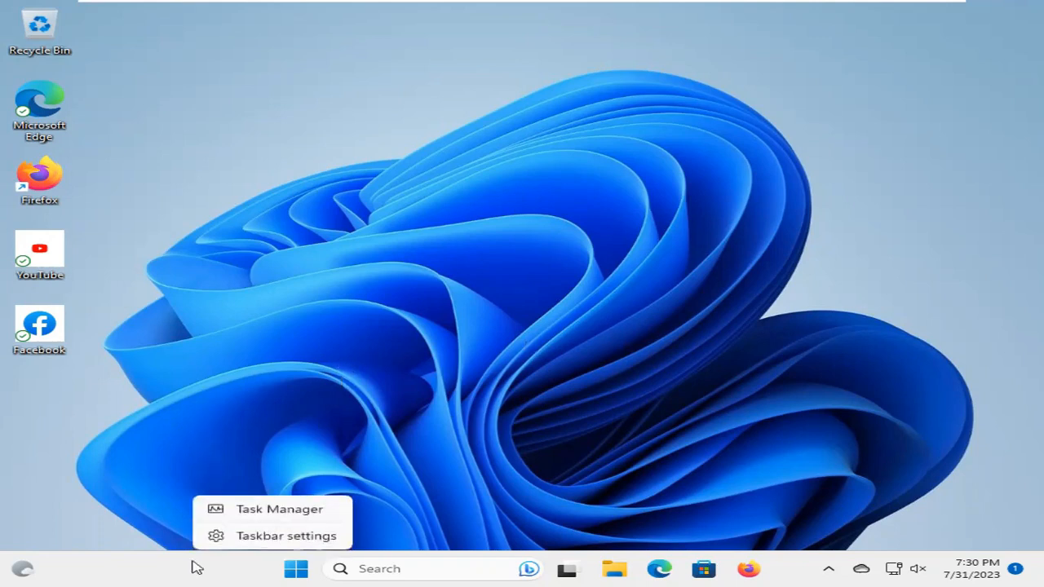
pyautogui.moveTo(279, 509)
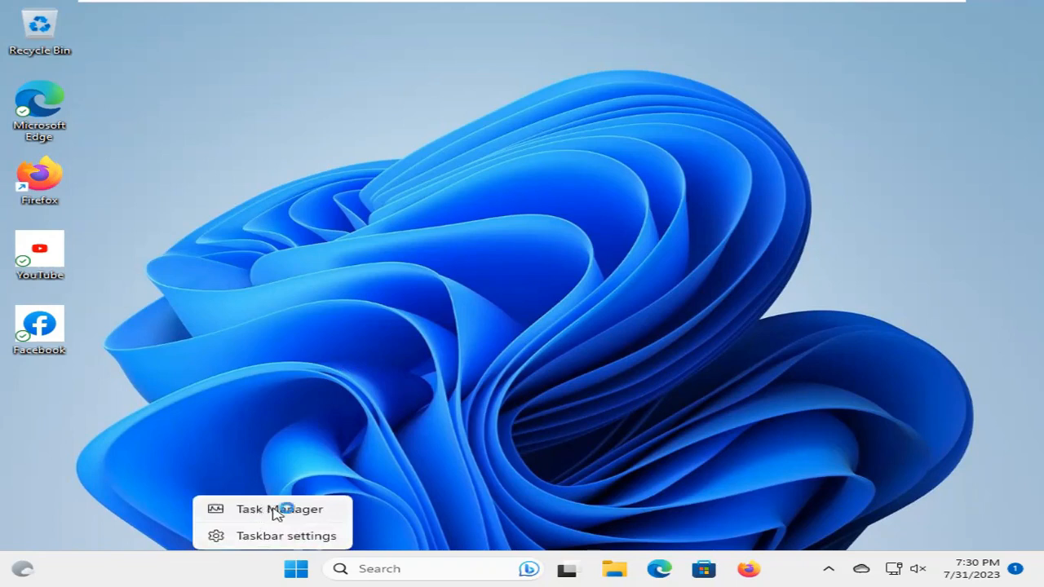
pyautogui.click(279, 510)
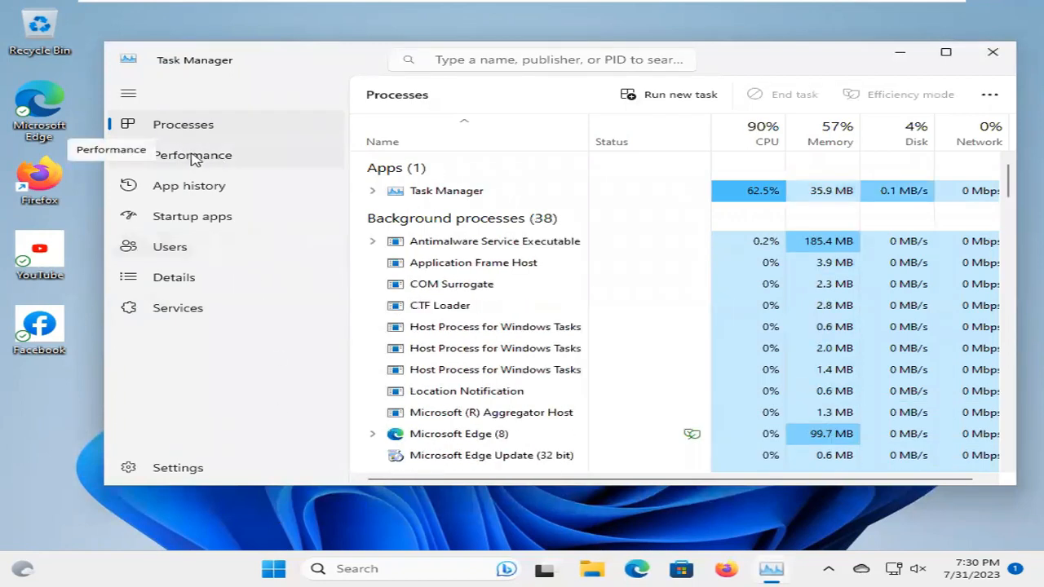
# Step: Show the Performance page with memory usage at 2.3 of 4.0 GB
pyautogui.click(193, 155)
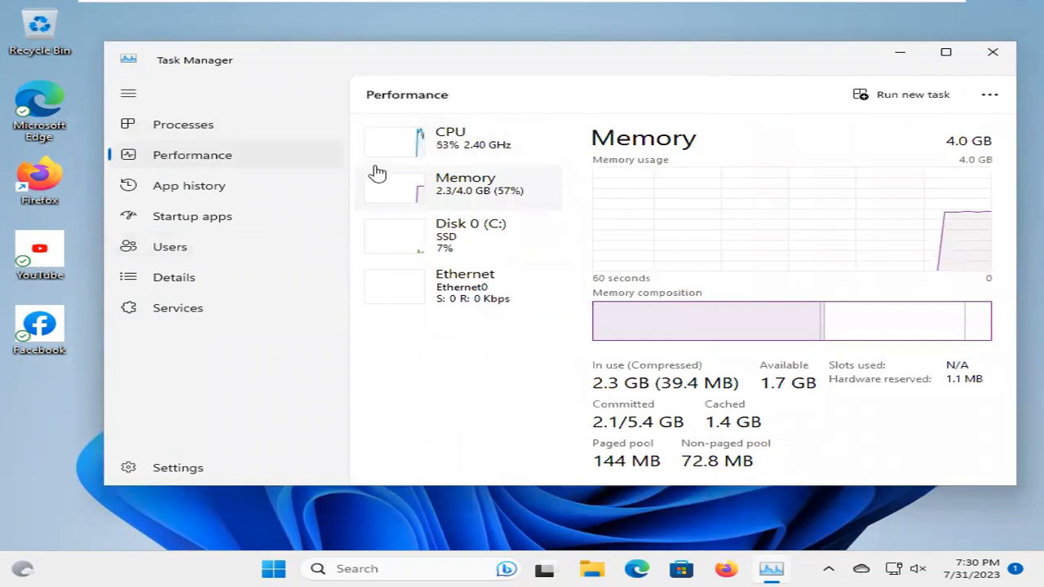
pyautogui.moveTo(485, 191)
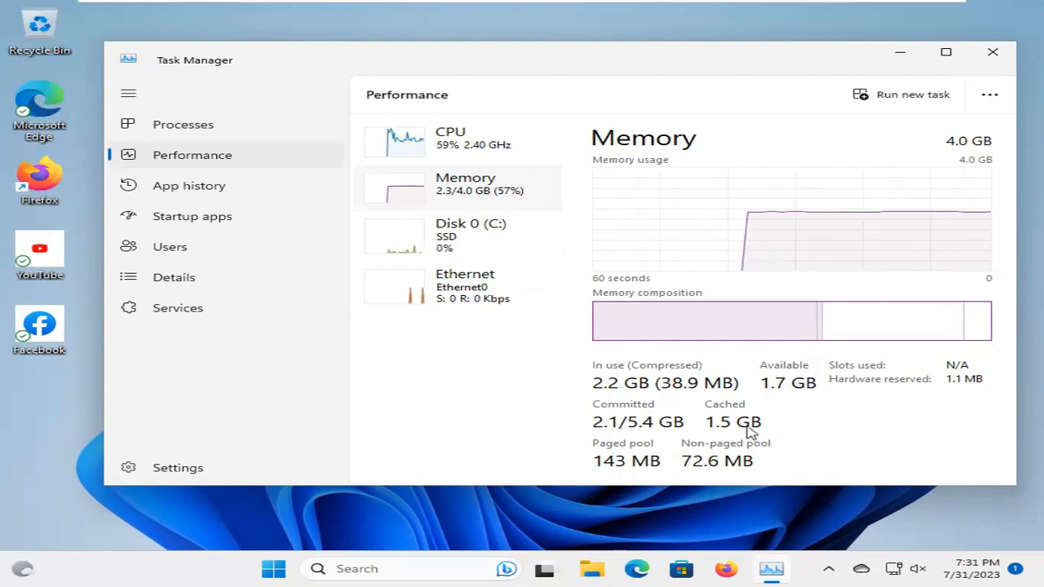
pyautogui.moveTo(561, 80)
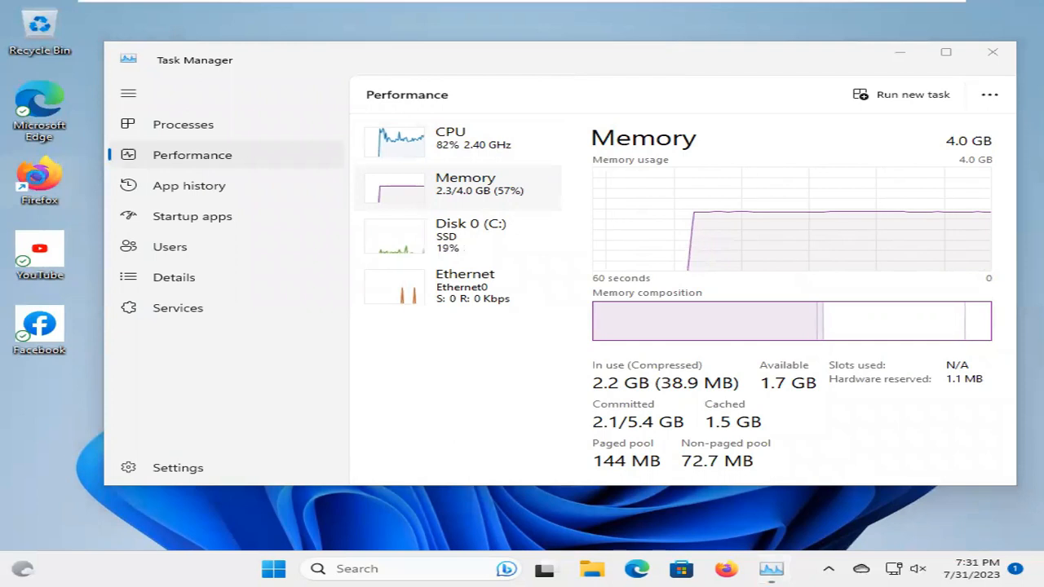
# Step: Enter 'RAMMAP download' as a search query in the Firefox address bar
pyautogui.rightClick(39, 179)
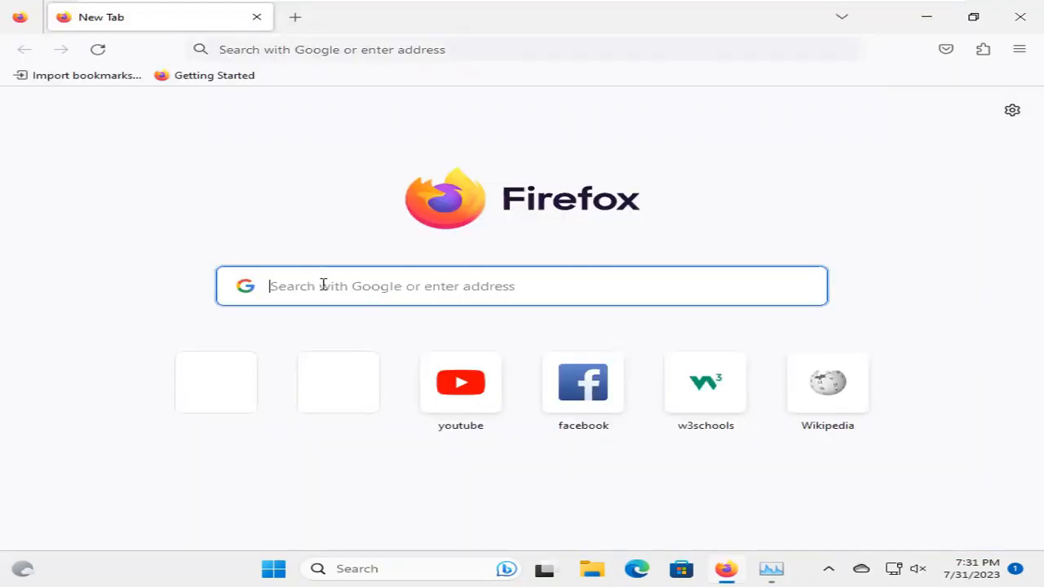
pyautogui.write('RAMMAP d')
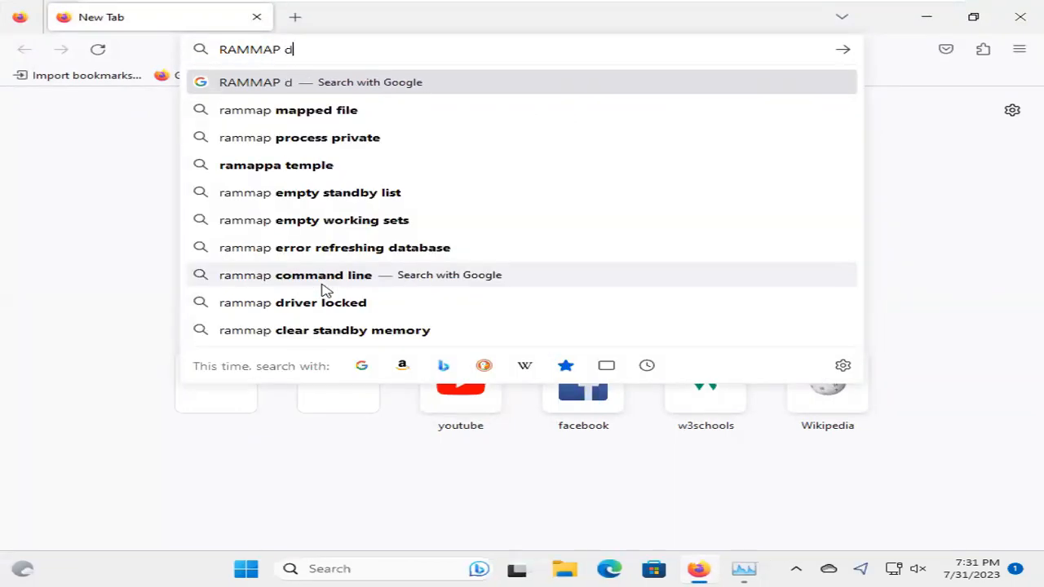
pyautogui.write('ownloa')
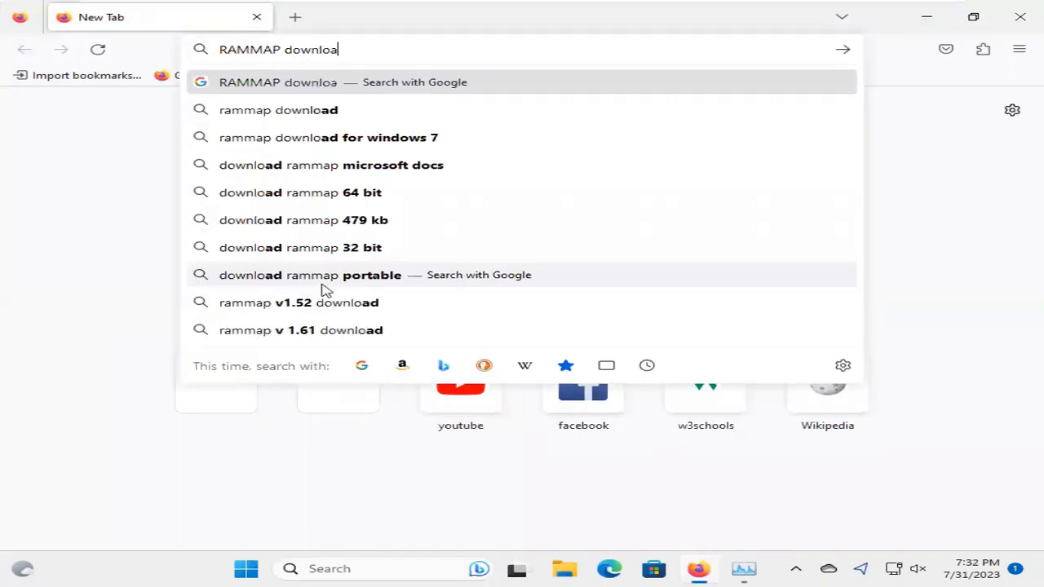
pyautogui.write('d')
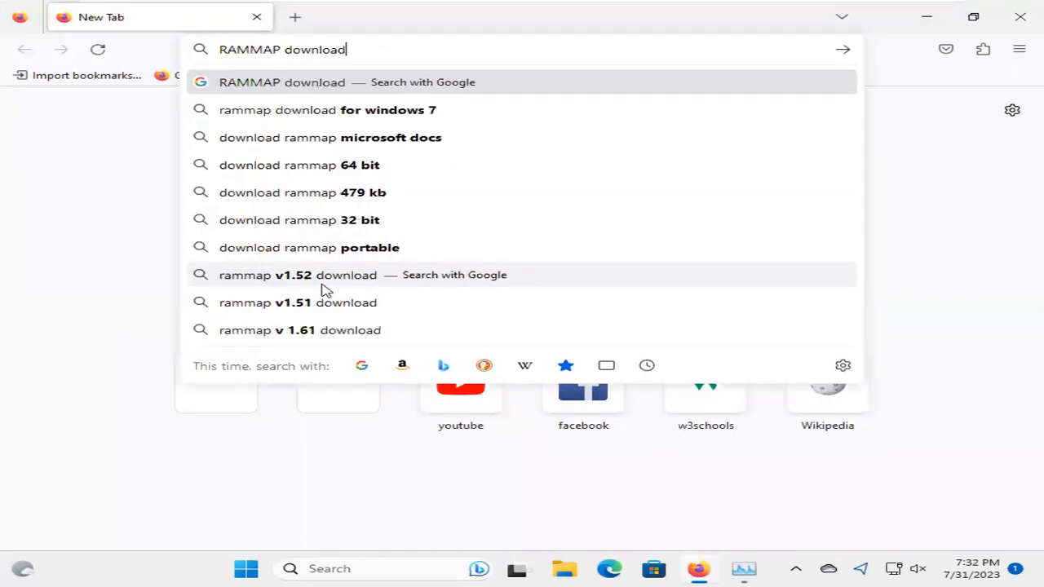
pyautogui.moveTo(325, 192)
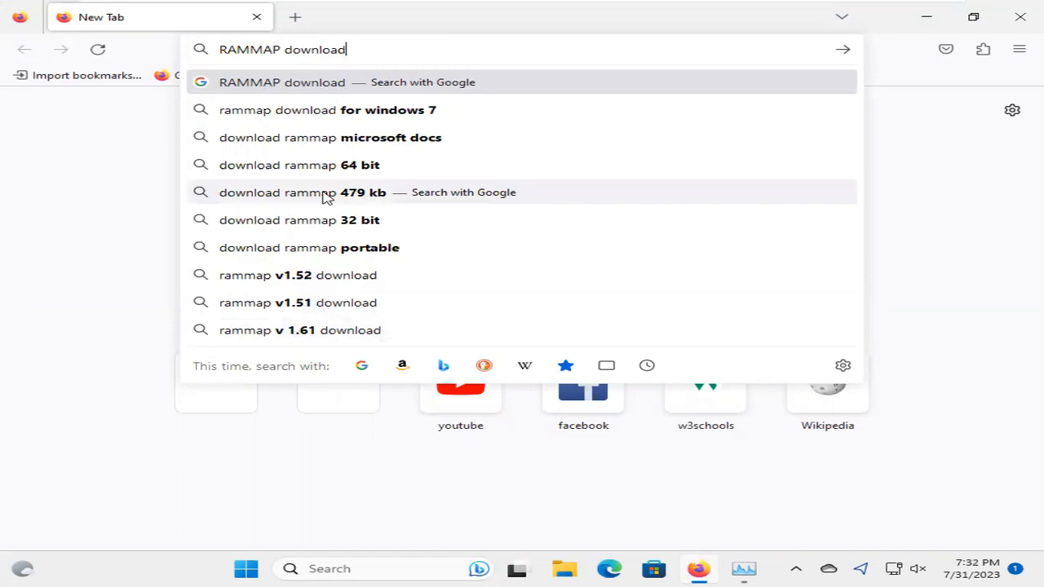
pyautogui.moveTo(350, 164)
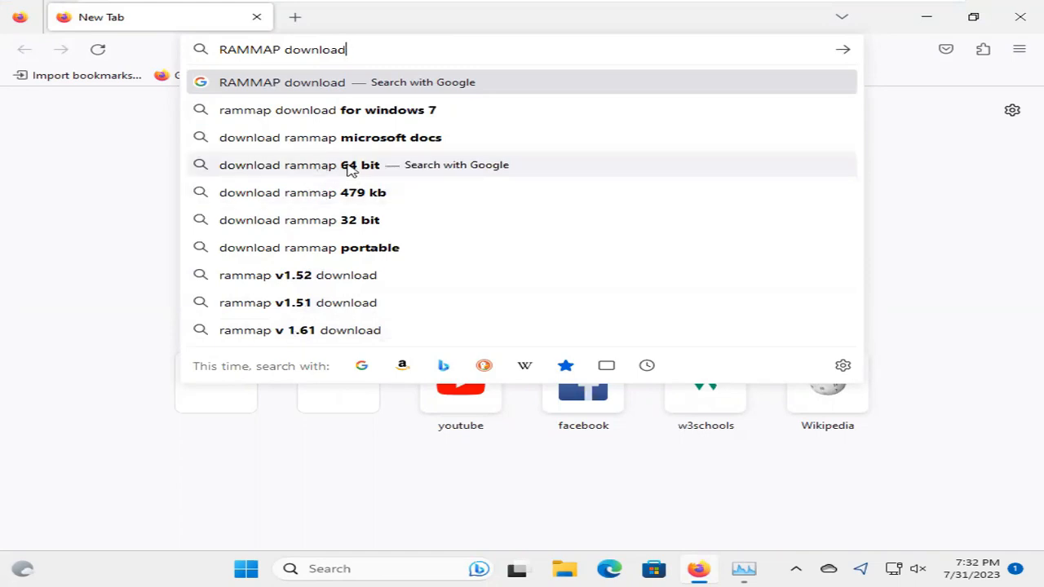
# Step: Search 'download rammap 64 bit' and open the Microsoft Learn result in a new tab
pyautogui.click(346, 165)
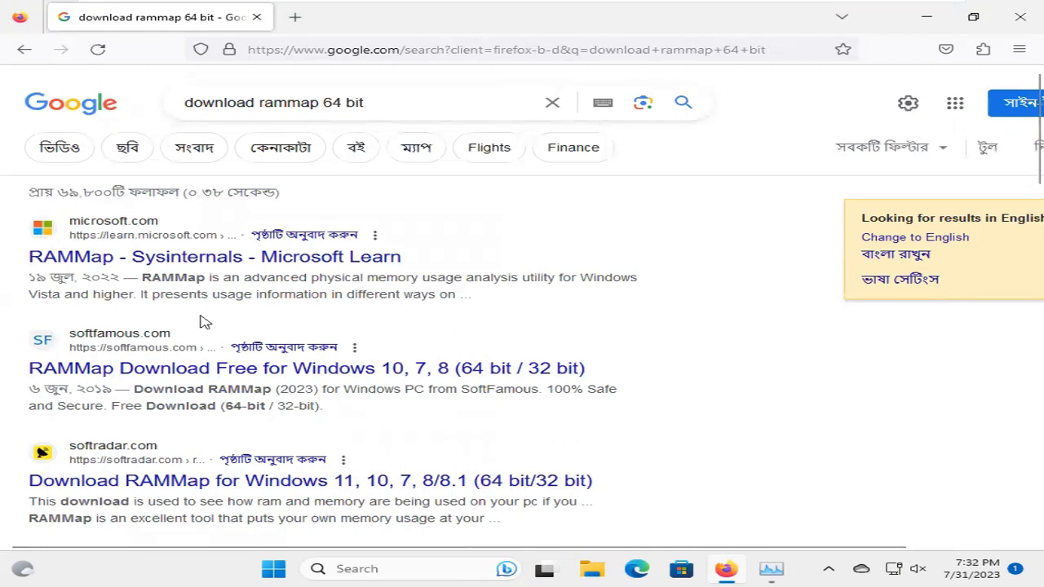
pyautogui.moveTo(231, 309)
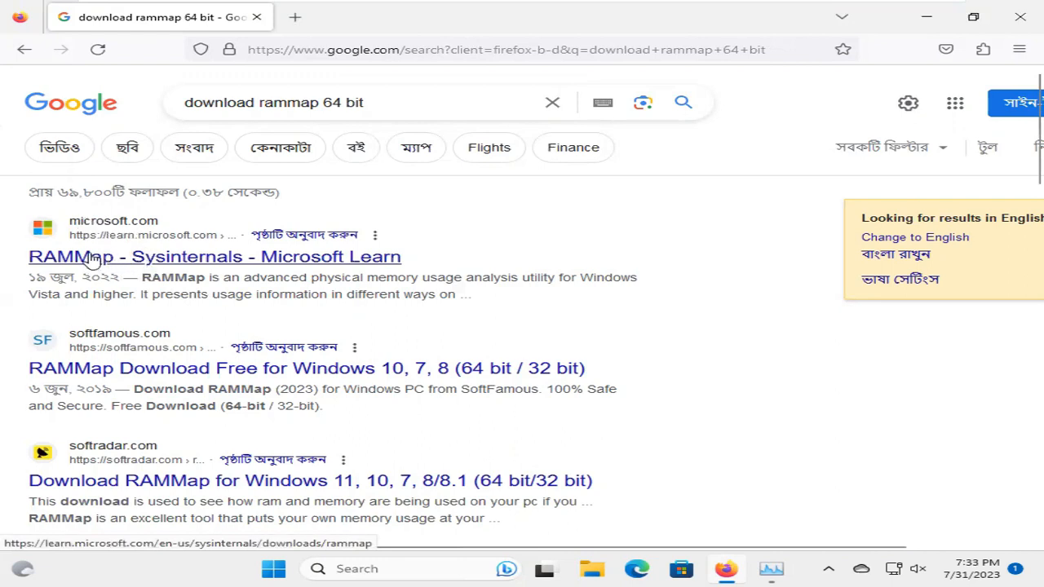
pyautogui.moveTo(130, 260)
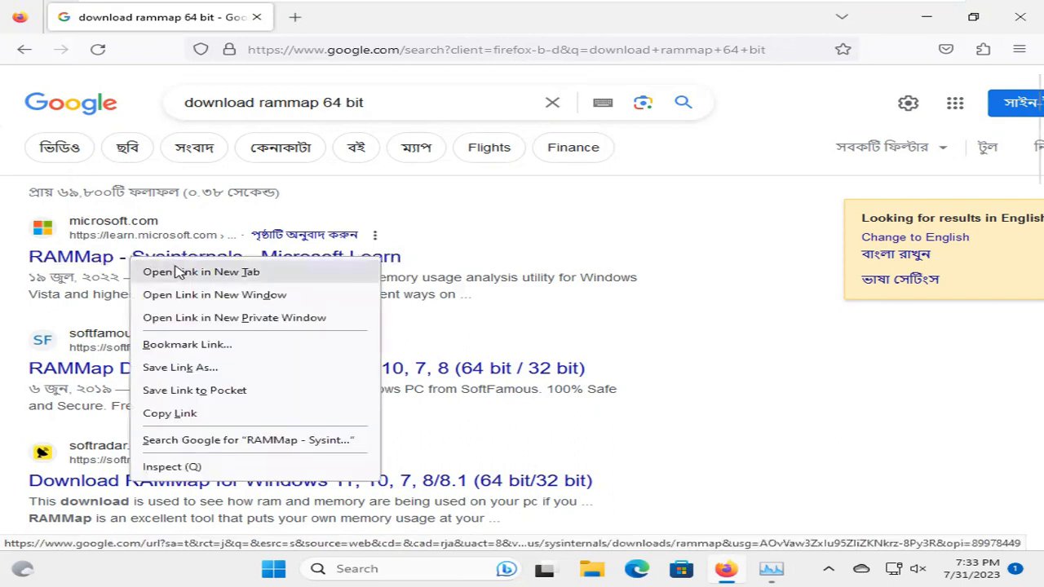
pyautogui.click(202, 271)
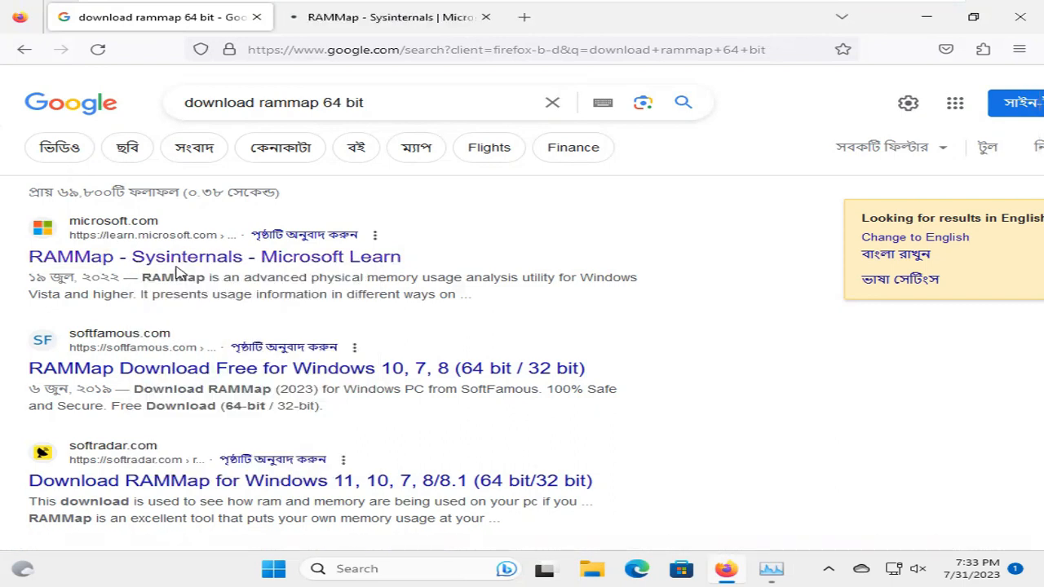
# Step: Download RAMMap.zip from the Microsoft Learn RAMMap v1.61 page and show recent downloads
pyautogui.click(388, 16)
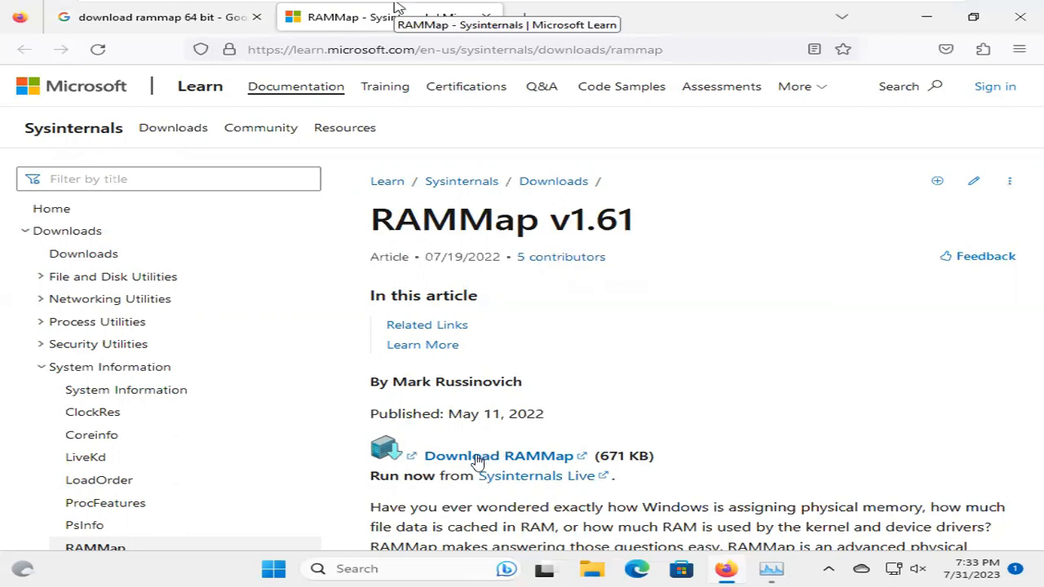
pyautogui.moveTo(655, 460)
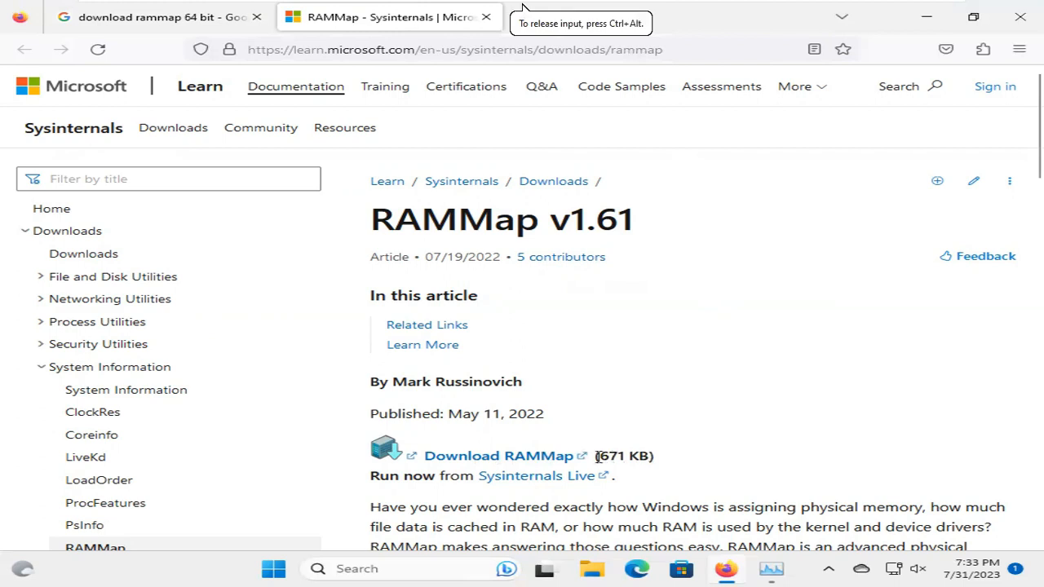
pyautogui.moveTo(542, 471)
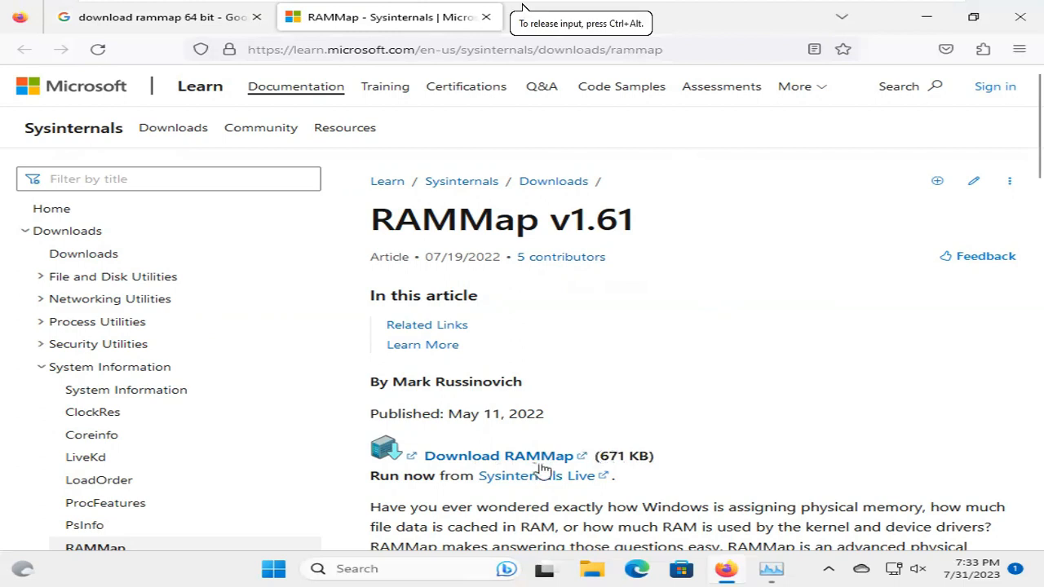
pyautogui.moveTo(499, 457)
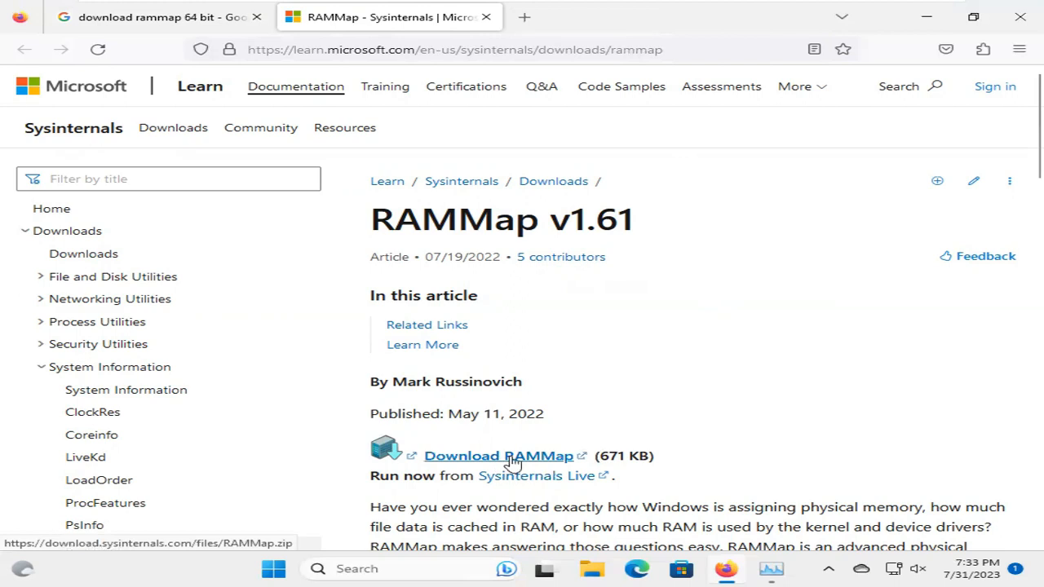
pyautogui.click(497, 457)
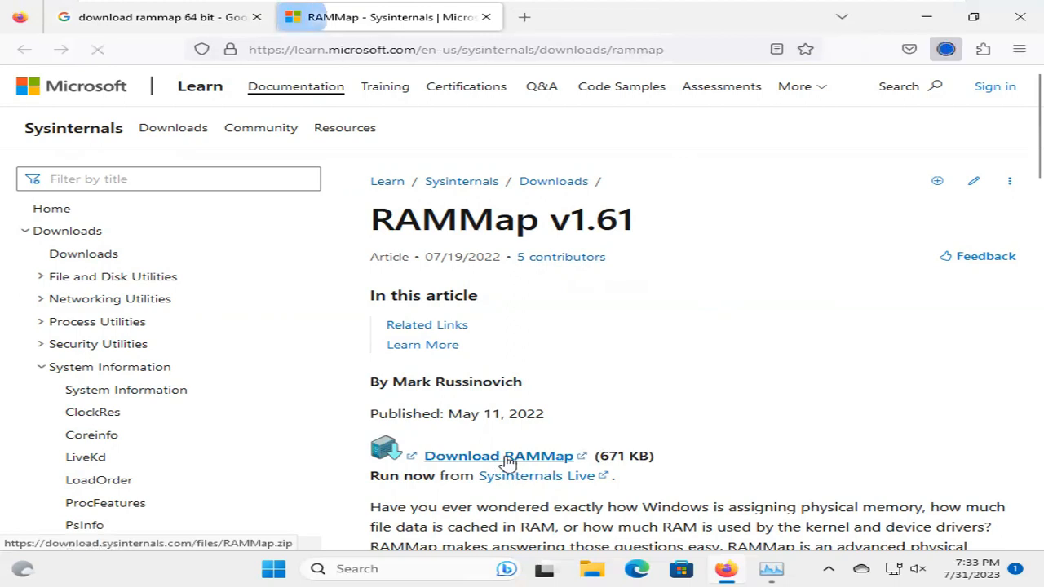
pyautogui.click(490, 457)
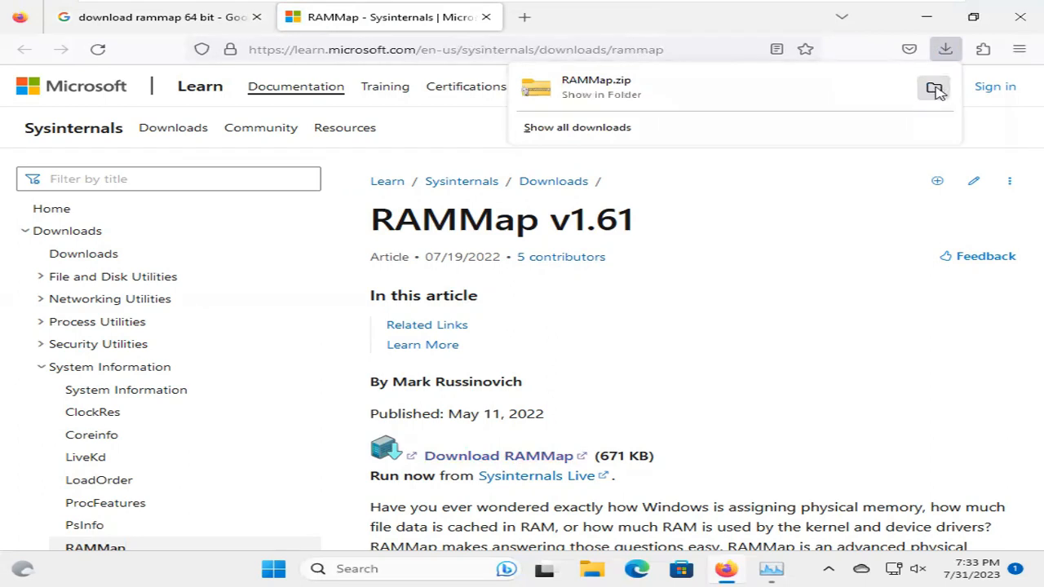
# Step: Show RAMMap.zip in the Downloads folder and bring up its shortcut menu
pyautogui.click(601, 95)
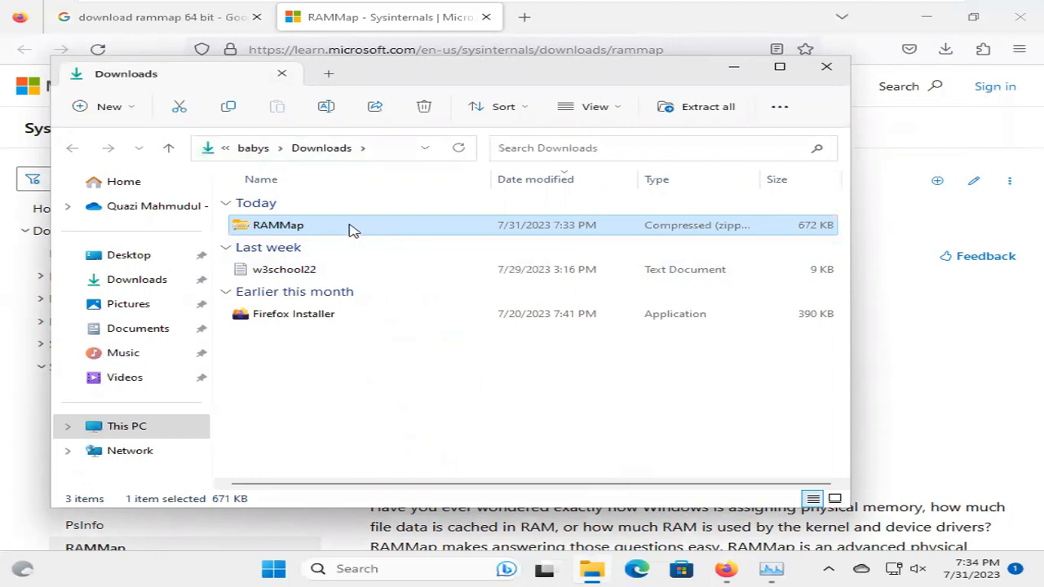
pyautogui.rightClick(278, 225)
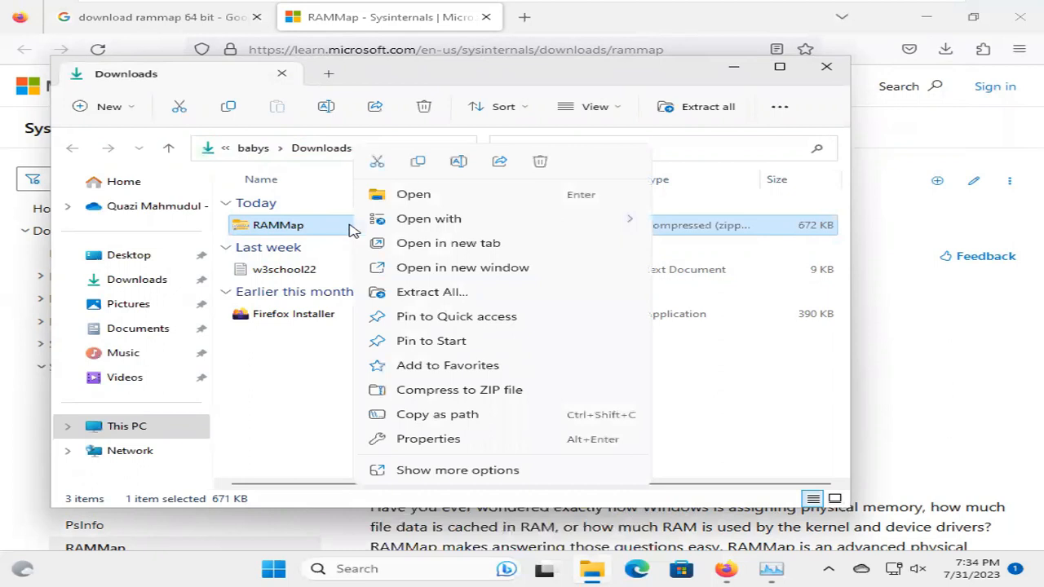
pyautogui.moveTo(425, 292)
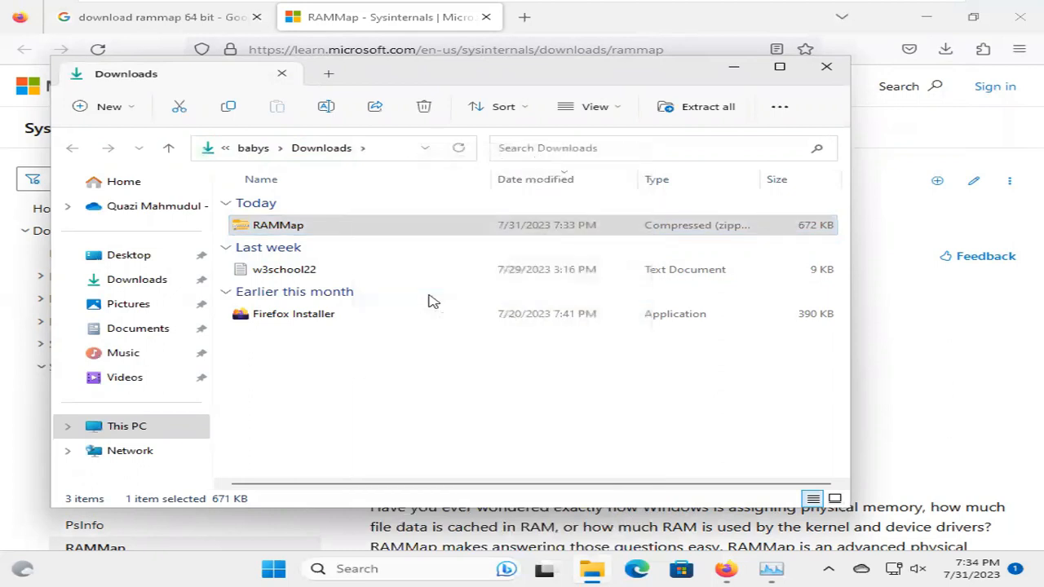
# Step: Extract the RAMMap zip into a Downloads\RAMMap folder with Extract All
pyautogui.click(708, 106)
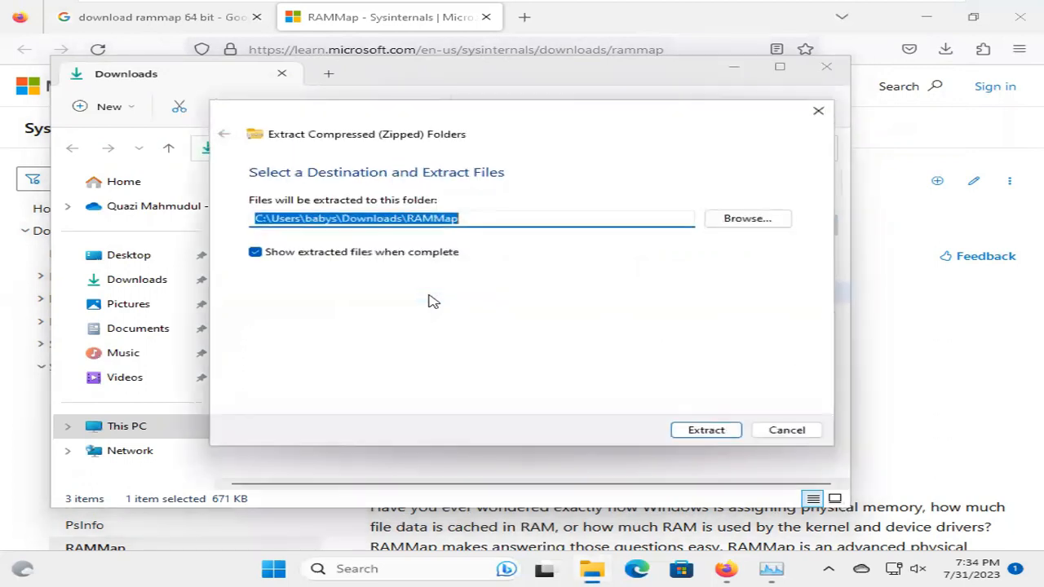
pyautogui.moveTo(454, 241)
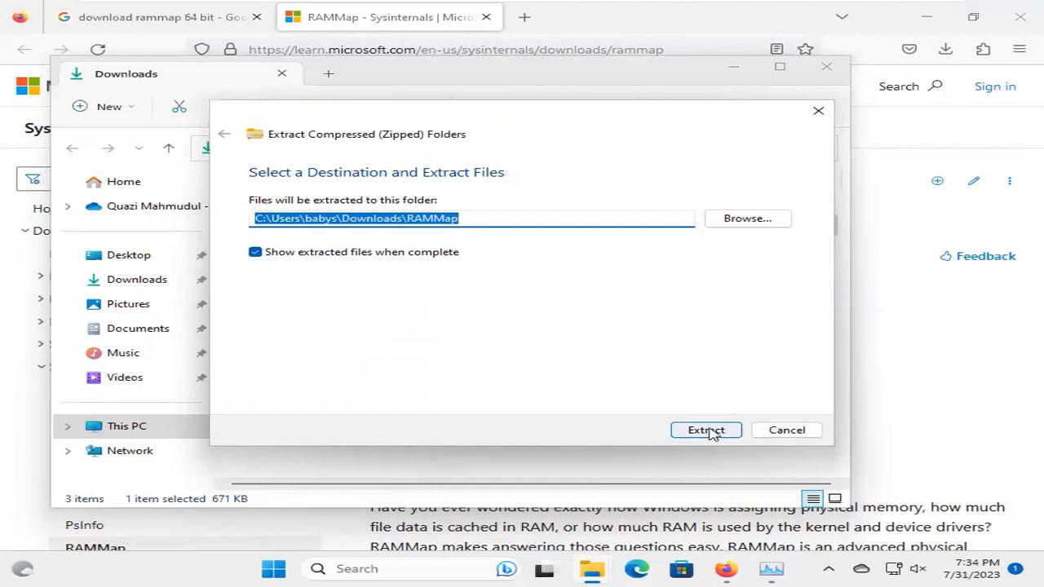
pyautogui.click(705, 431)
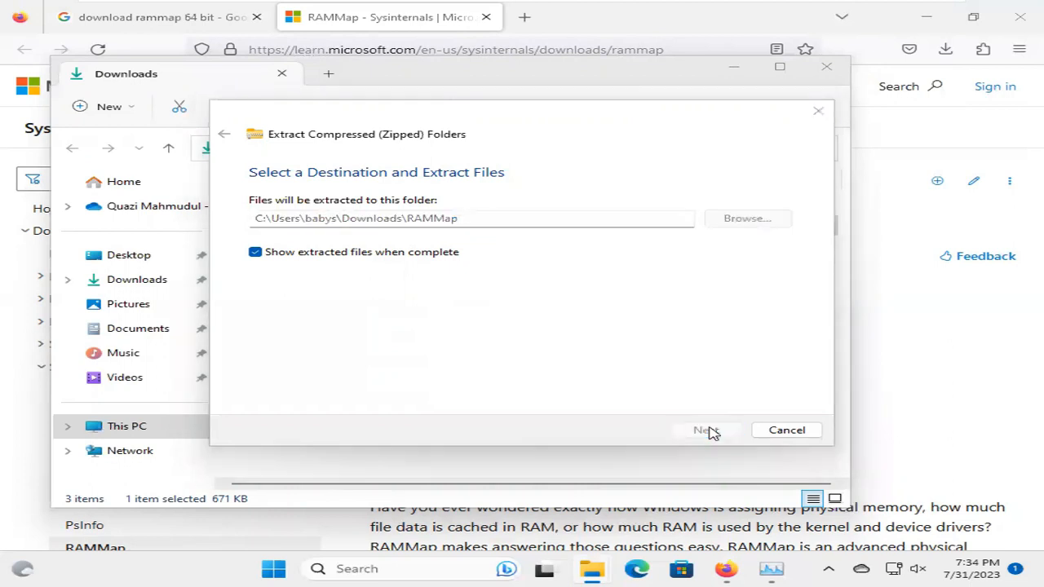
pyautogui.click(705, 431)
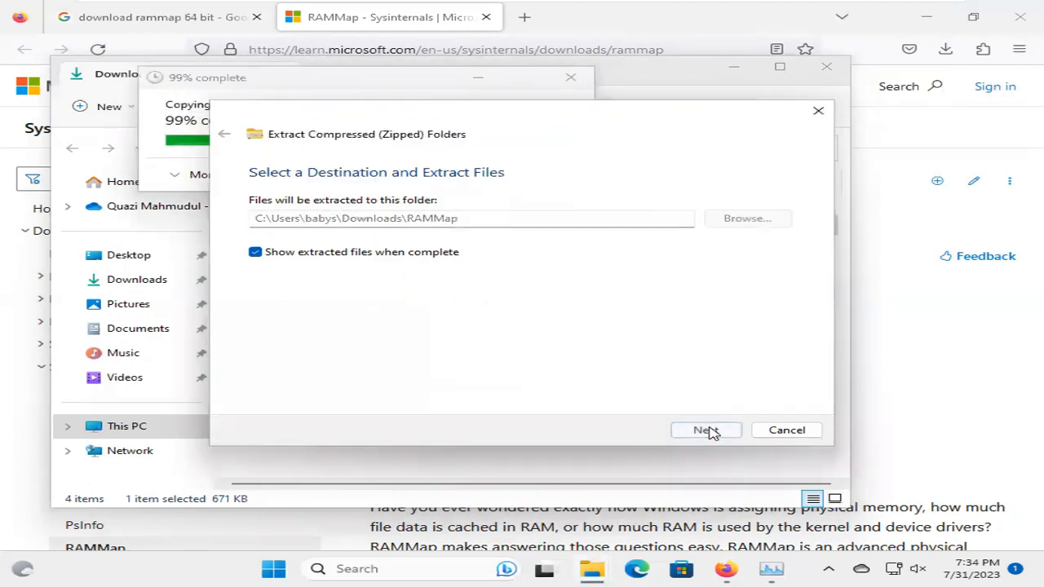
pyautogui.click(705, 431)
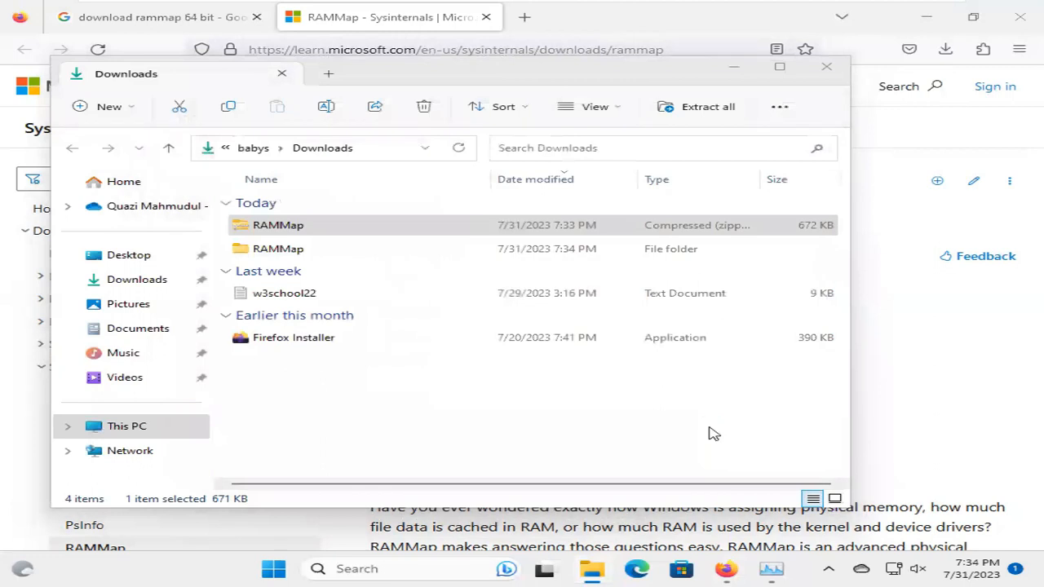
# Step: Open the extracted RAMMap folder and inspect the RAMMap64a and RAMMap applications
pyautogui.doubleClick(278, 248)
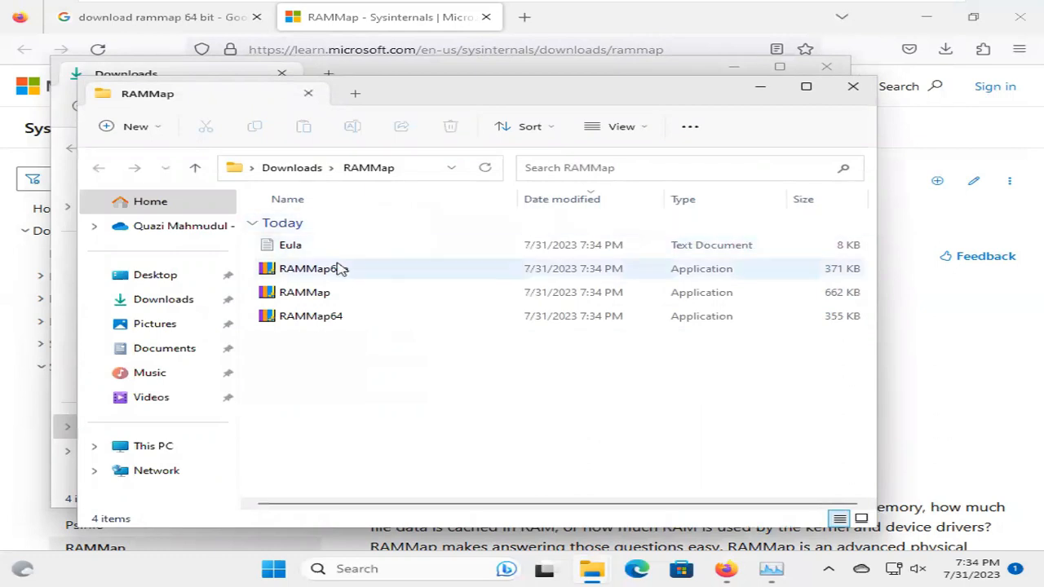
pyautogui.click(313, 268)
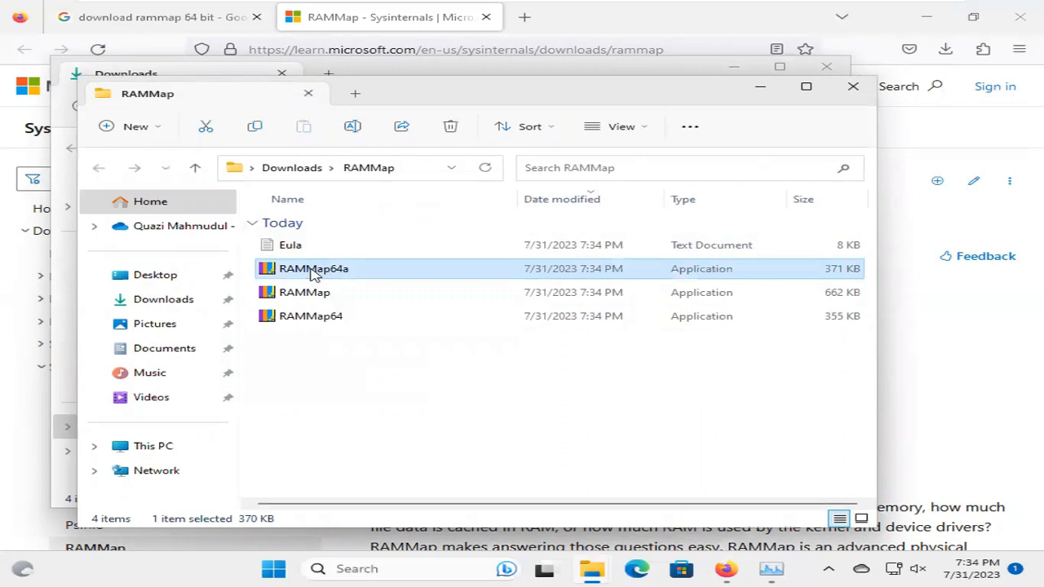
pyautogui.moveTo(334, 281)
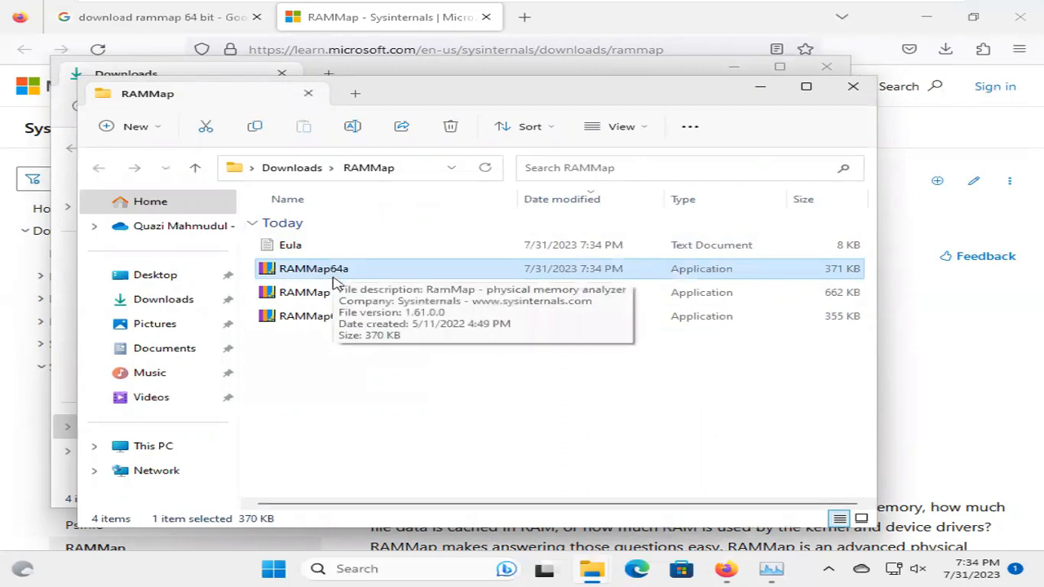
pyautogui.click(303, 292)
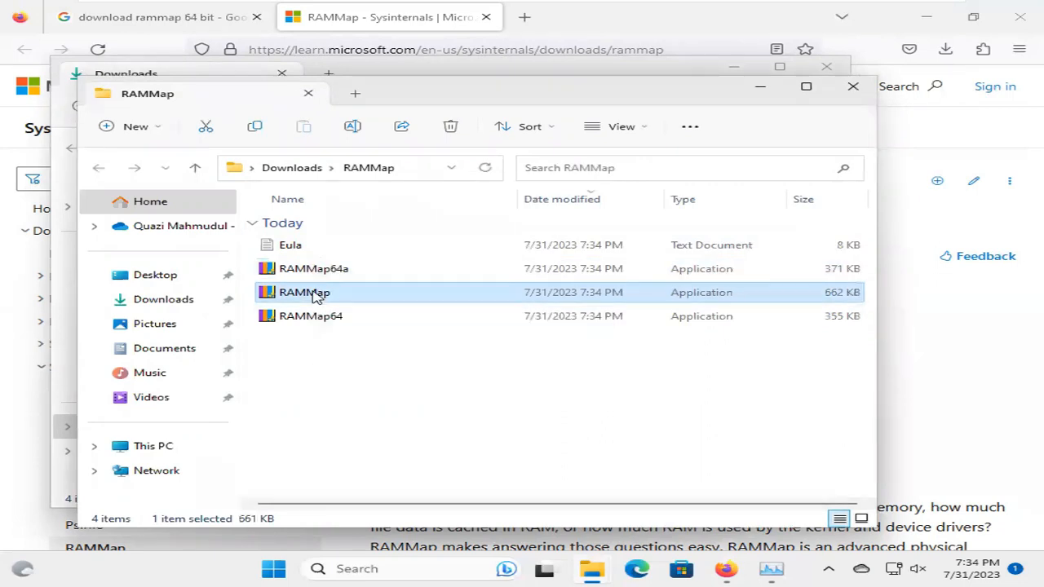
pyautogui.moveTo(640, 297)
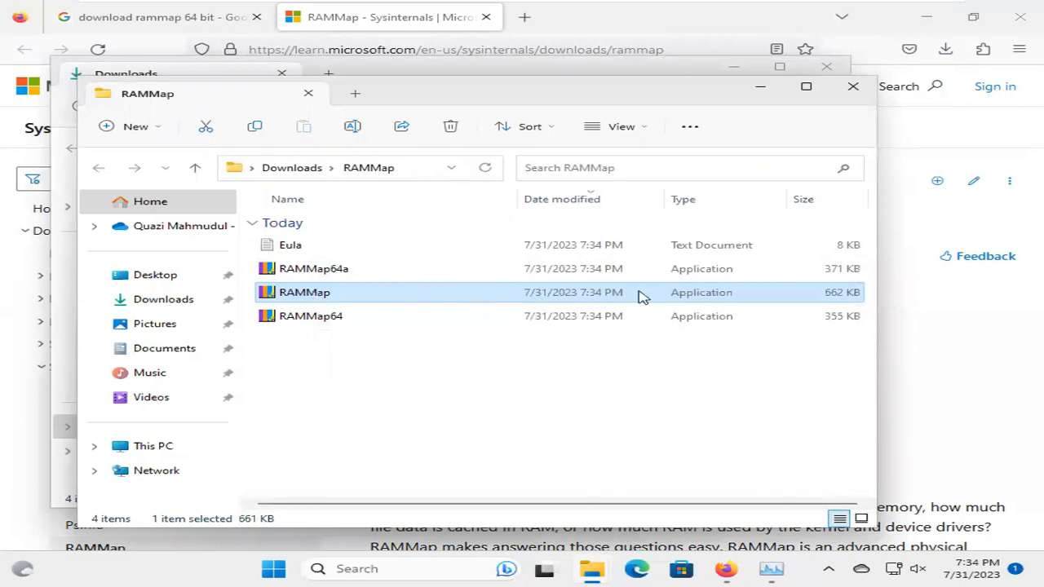
pyautogui.moveTo(829, 297)
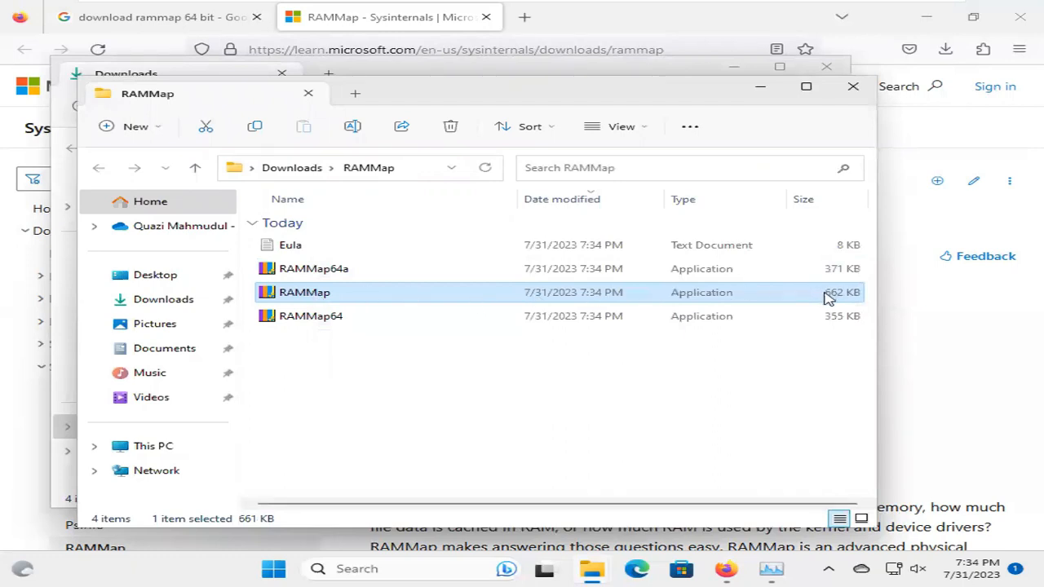
pyautogui.moveTo(594, 307)
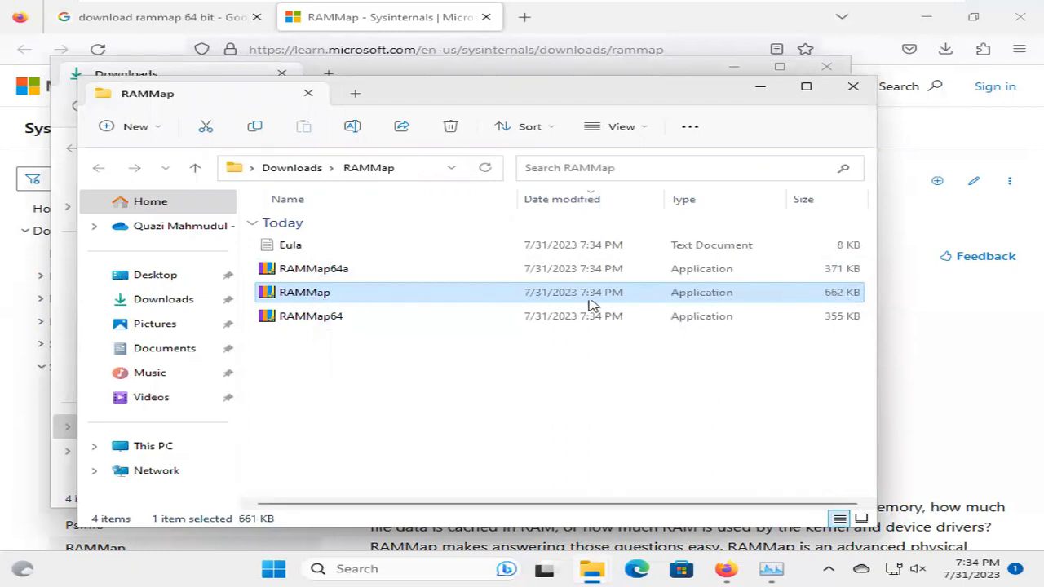
pyautogui.moveTo(303, 292)
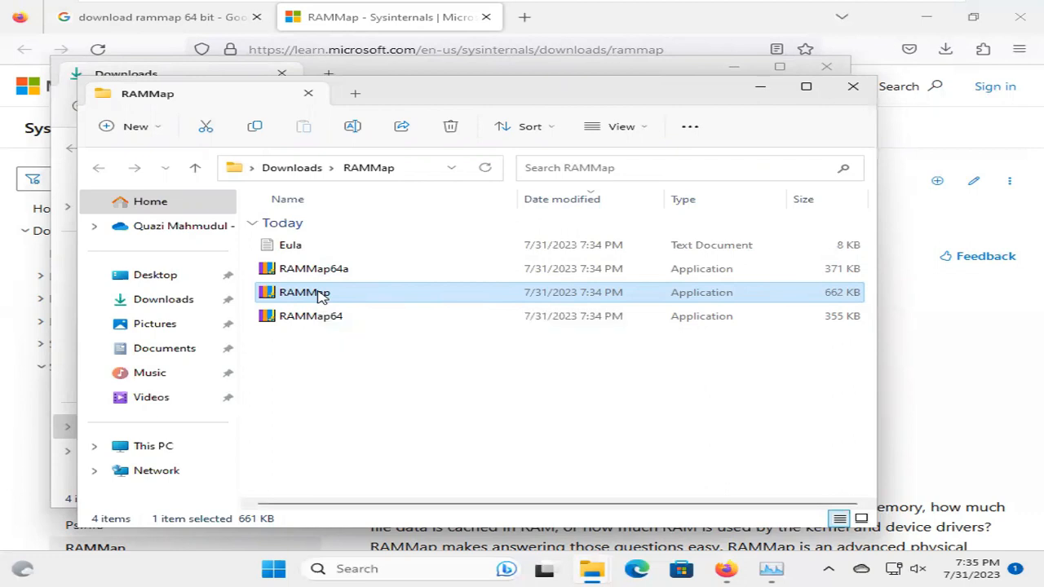
# Step: Run the RAMMap application as administrator
pyautogui.rightClick(304, 292)
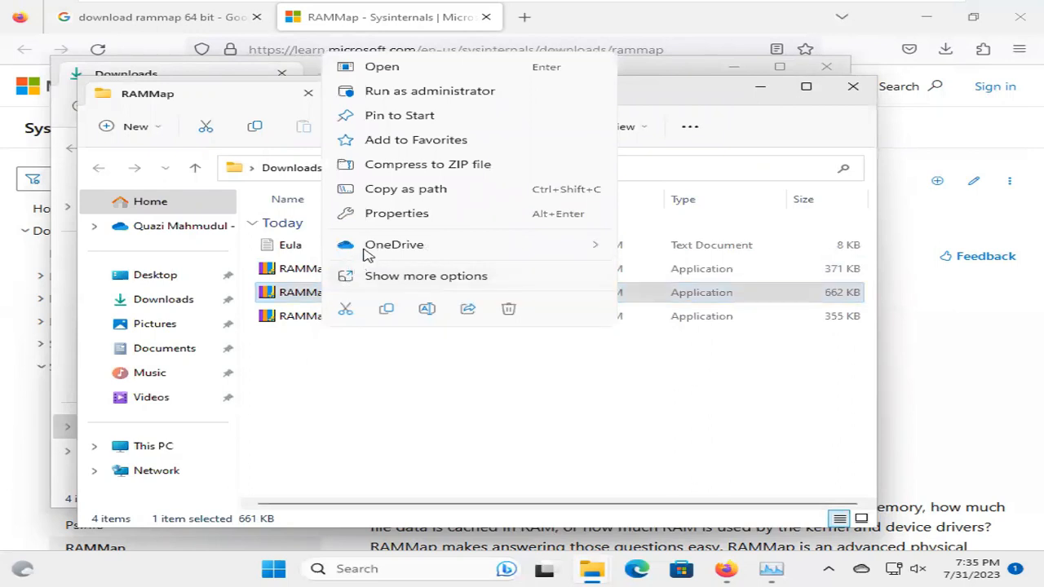
pyautogui.moveTo(431, 91)
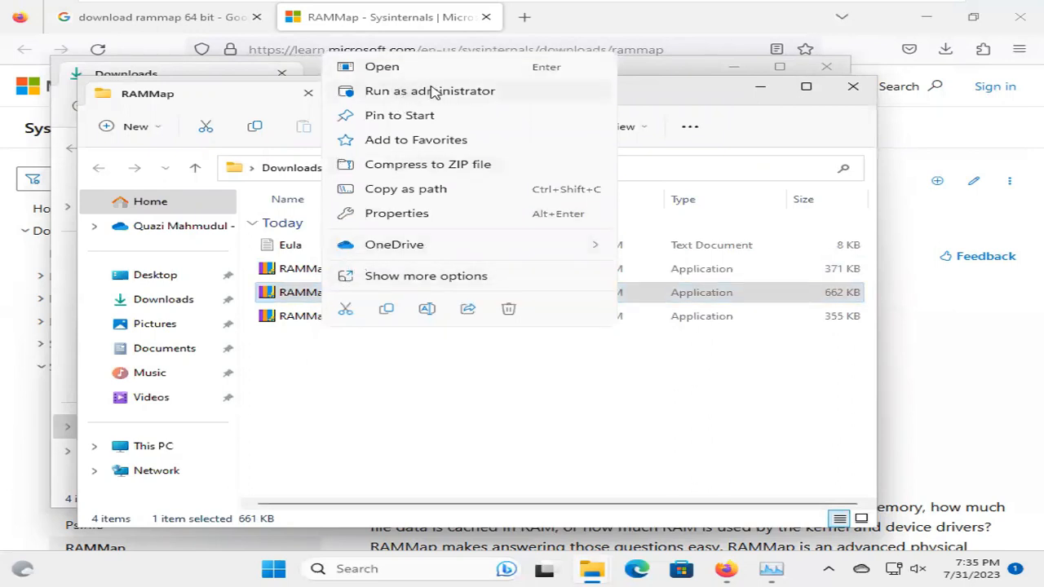
pyautogui.click(430, 91)
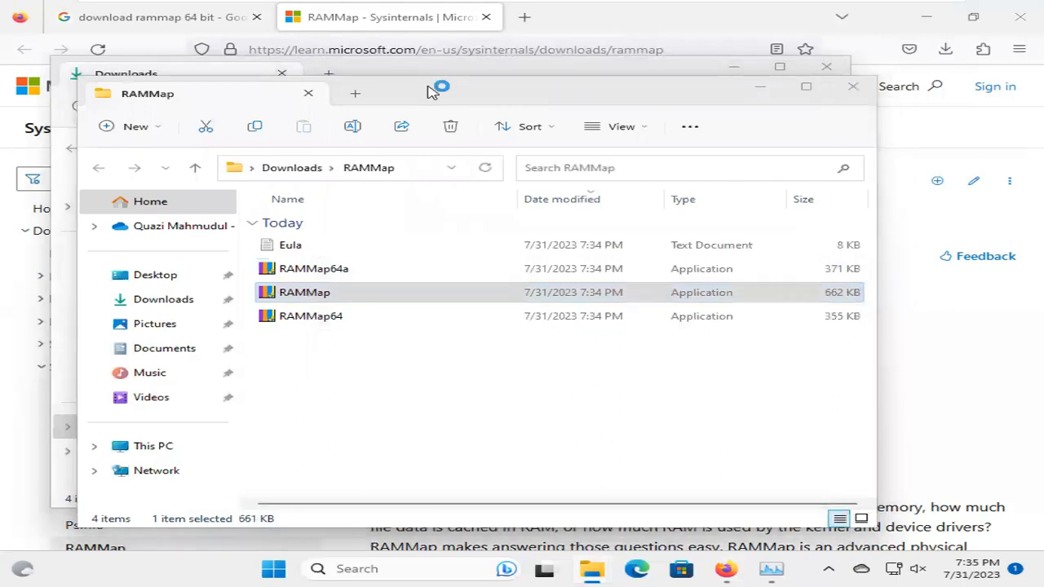
# Step: Allow RAMMap in the UAC prompt and accept its license so the Use Counts page appears
pyautogui.doubleClick(304, 292)
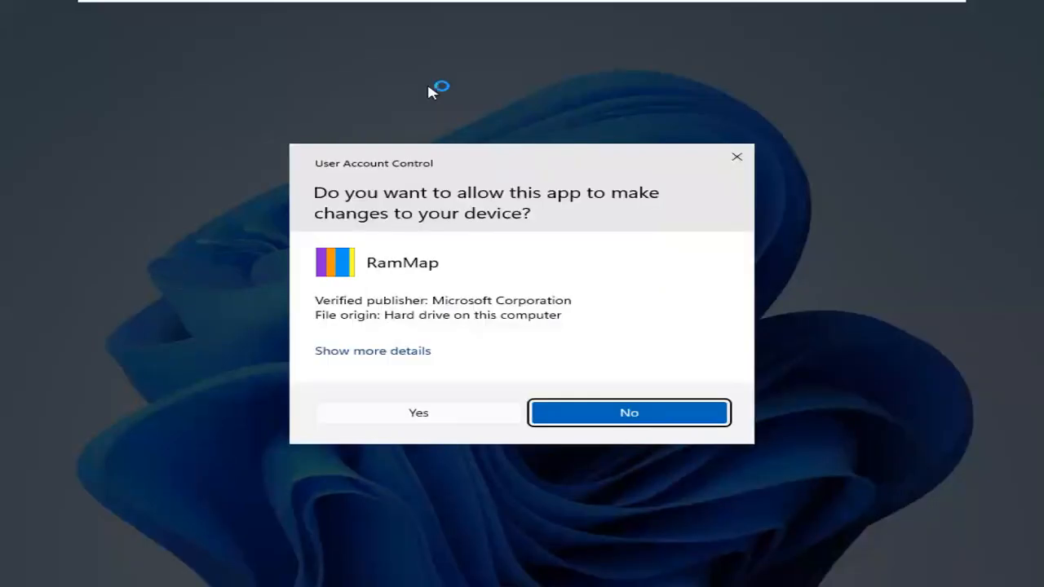
pyautogui.moveTo(424, 380)
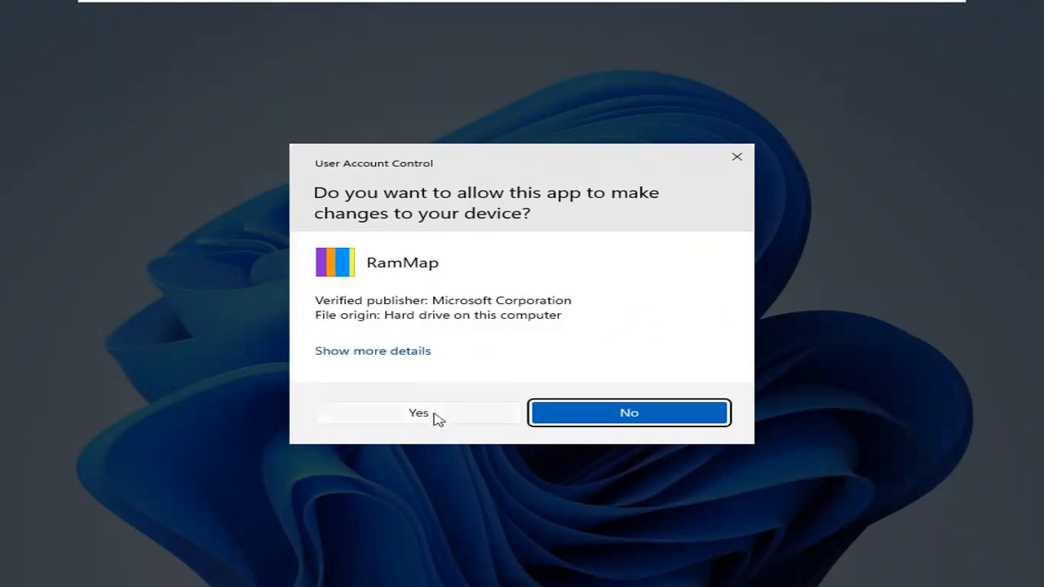
pyautogui.click(418, 411)
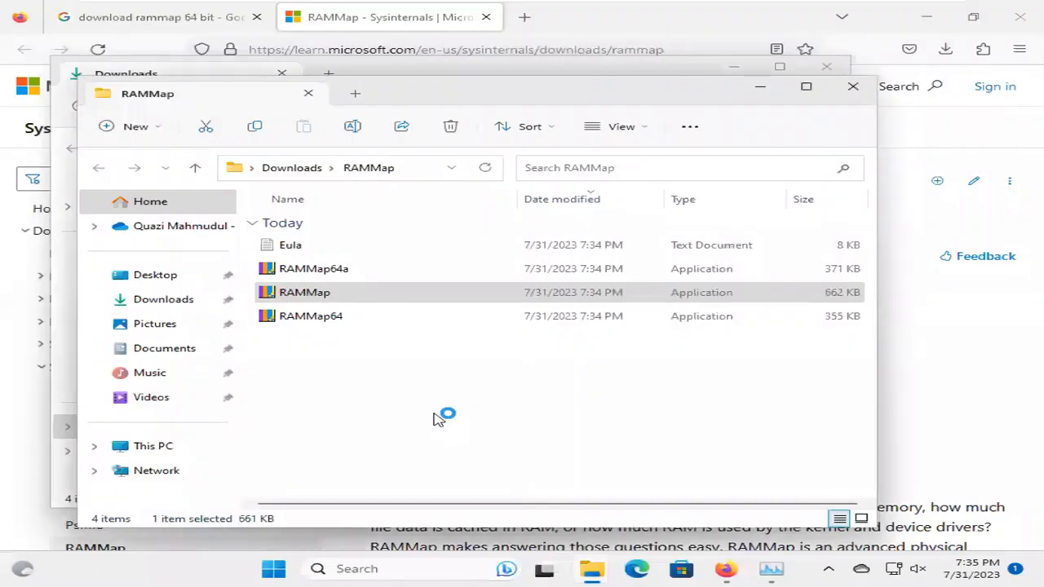
pyautogui.doubleClick(303, 292)
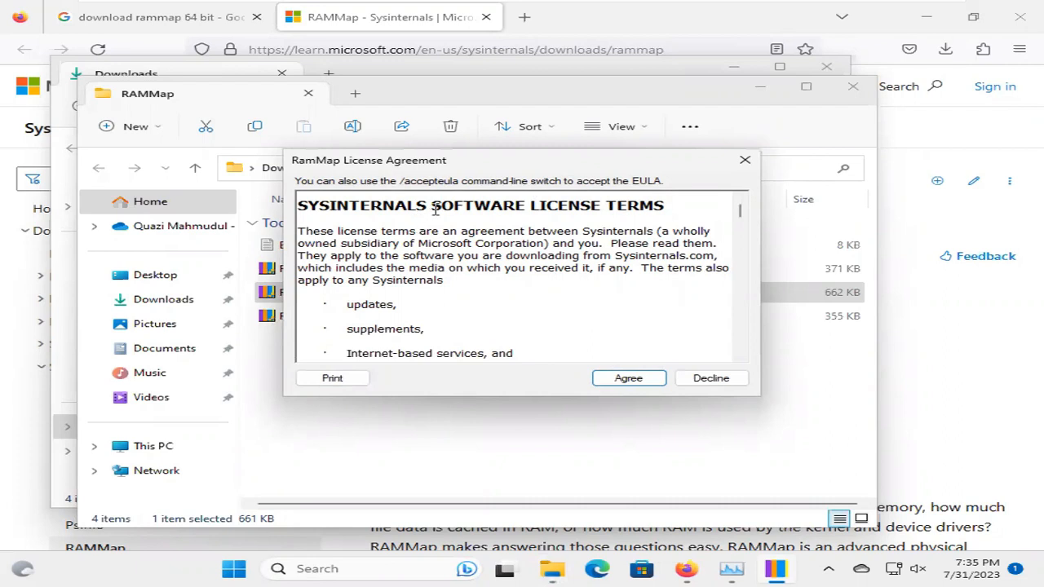
pyautogui.moveTo(636, 356)
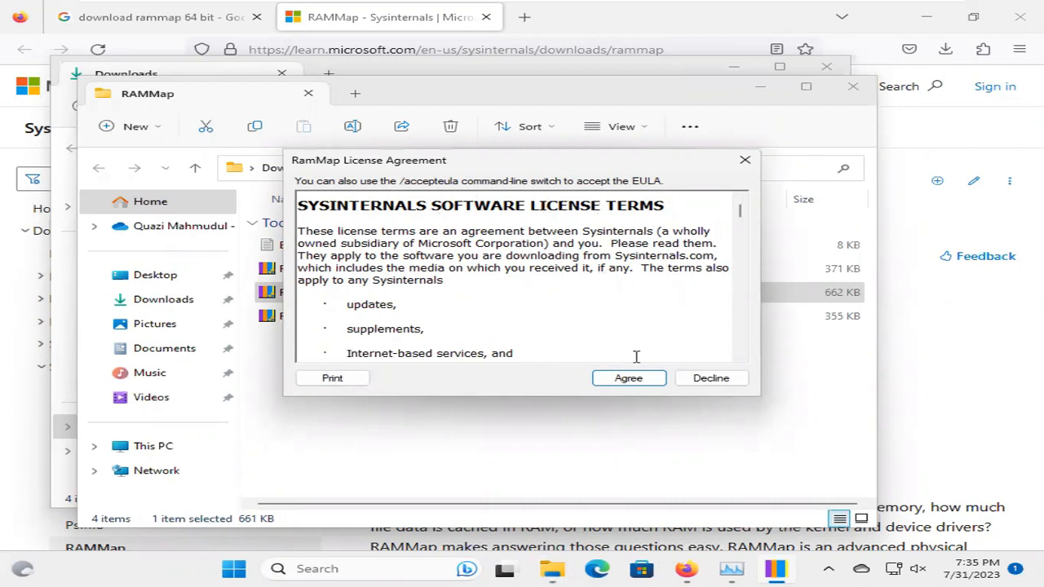
pyautogui.click(628, 379)
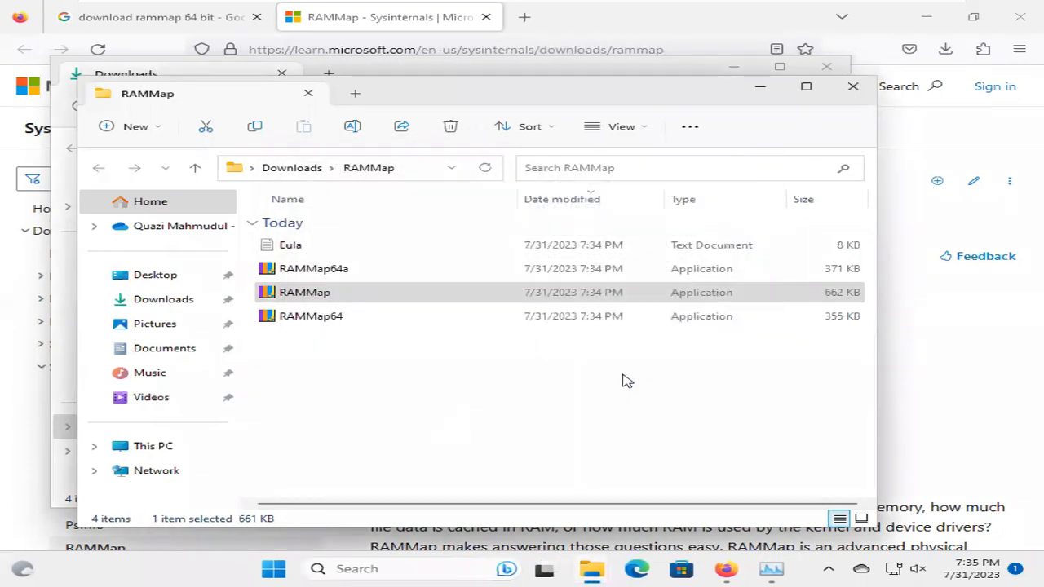
pyautogui.doubleClick(303, 292)
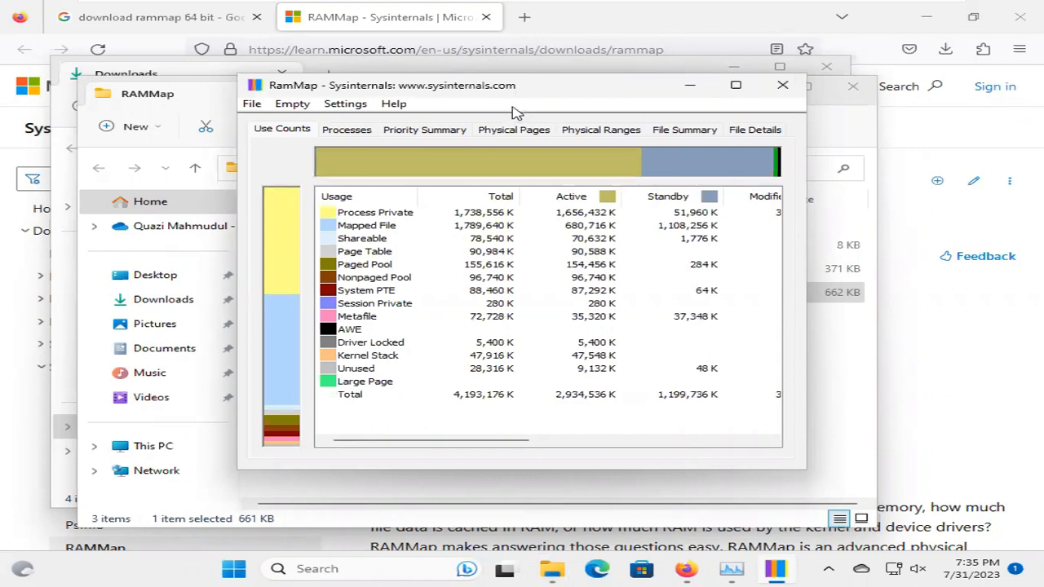
pyautogui.moveTo(519, 100)
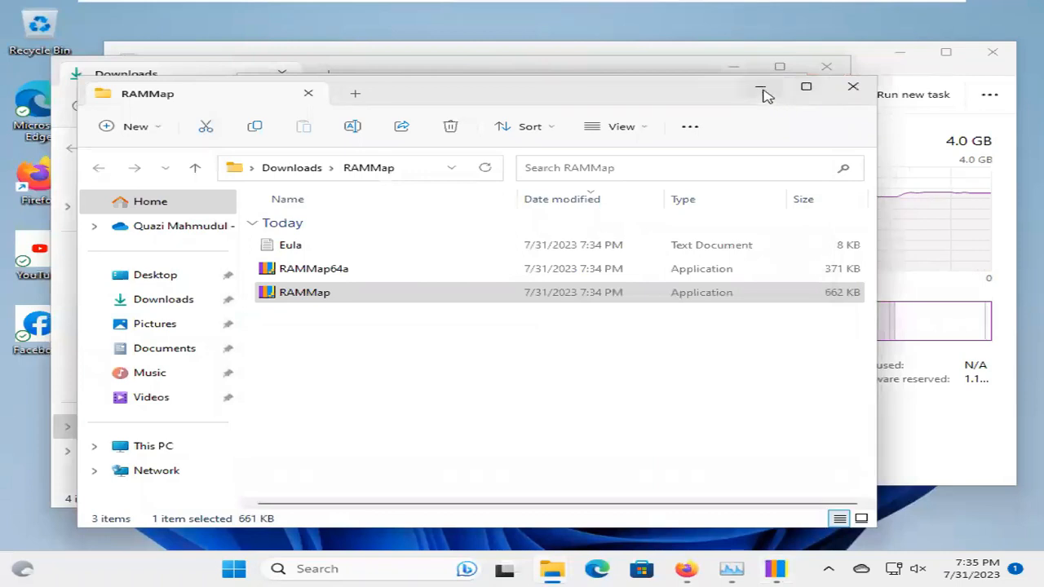
# Step: Get File Explorer out of the way so Task Manager's Memory page sits beside RAMMap
pyautogui.doubleClick(304, 292)
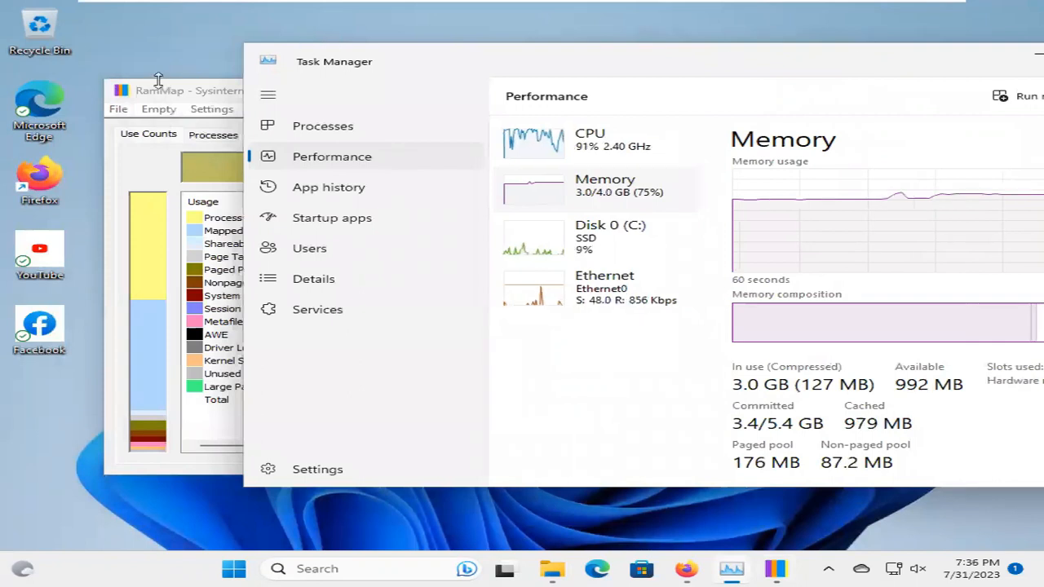
# Step: Bring RAMMap back in front of Task Manager, whose Memory page shows 1.0 GB cached
pyautogui.click(163, 92)
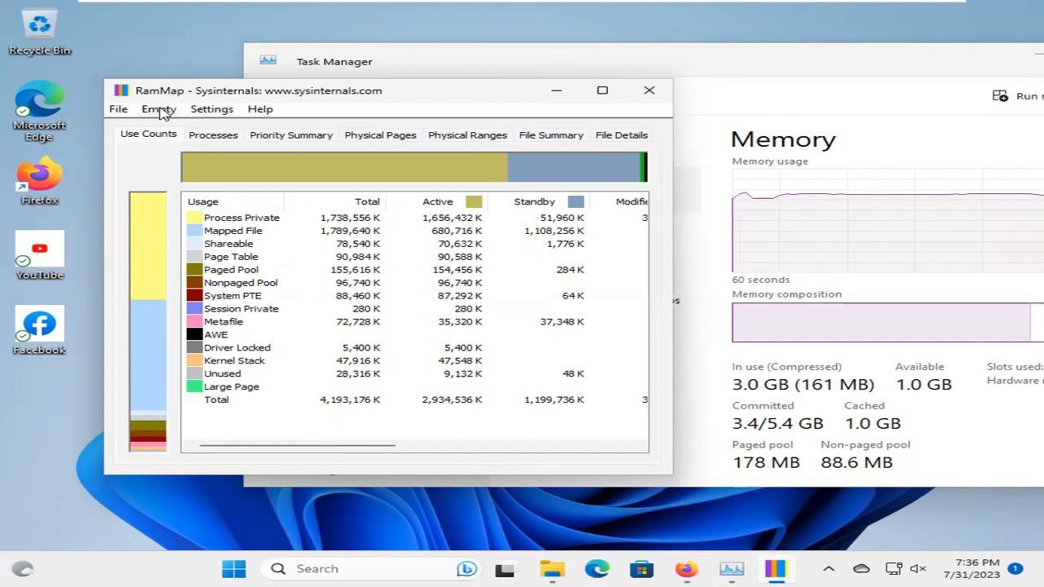
# Step: Run Empty Standby List from RAMMap's Empty menu, dropping Task Manager's cached memory from 1.0 GB
pyautogui.click(159, 108)
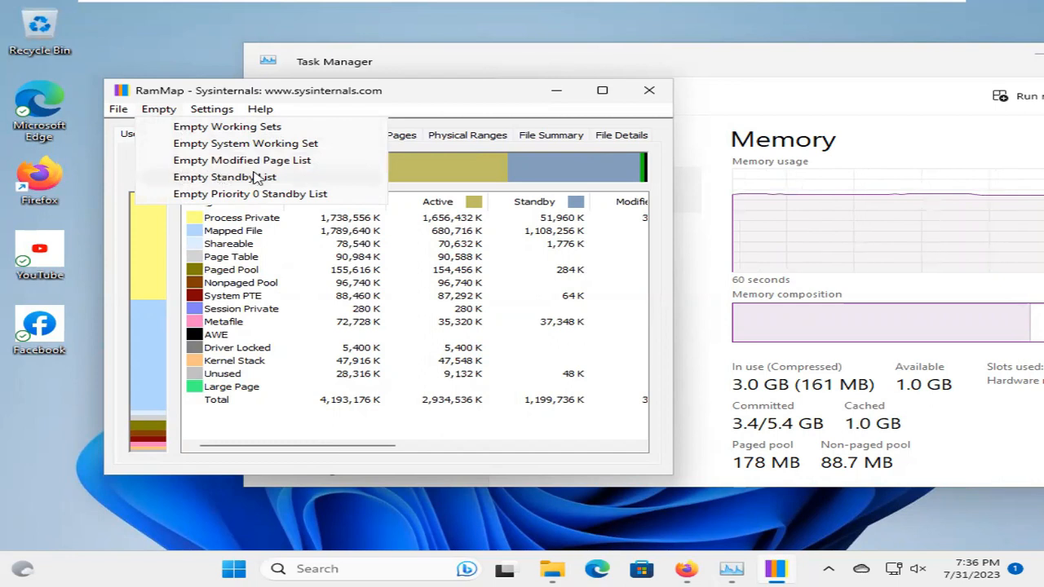
pyautogui.moveTo(220, 179)
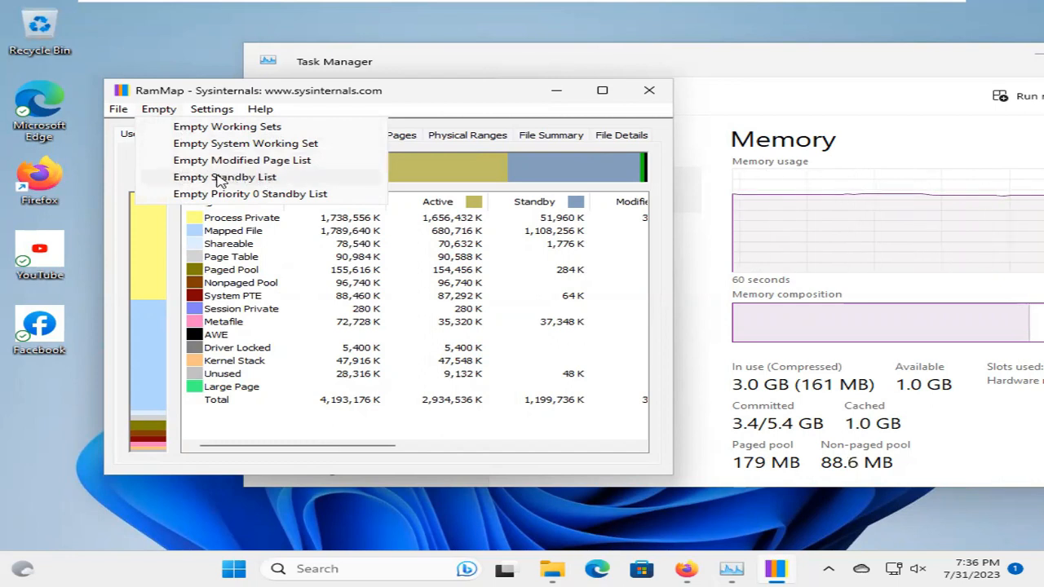
pyautogui.moveTo(835, 408)
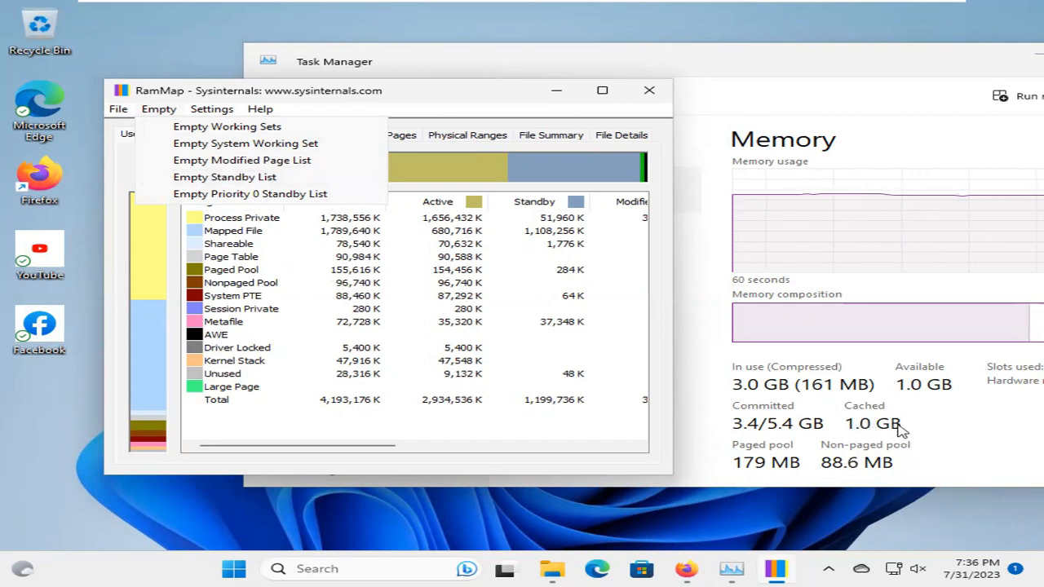
pyautogui.moveTo(225, 177)
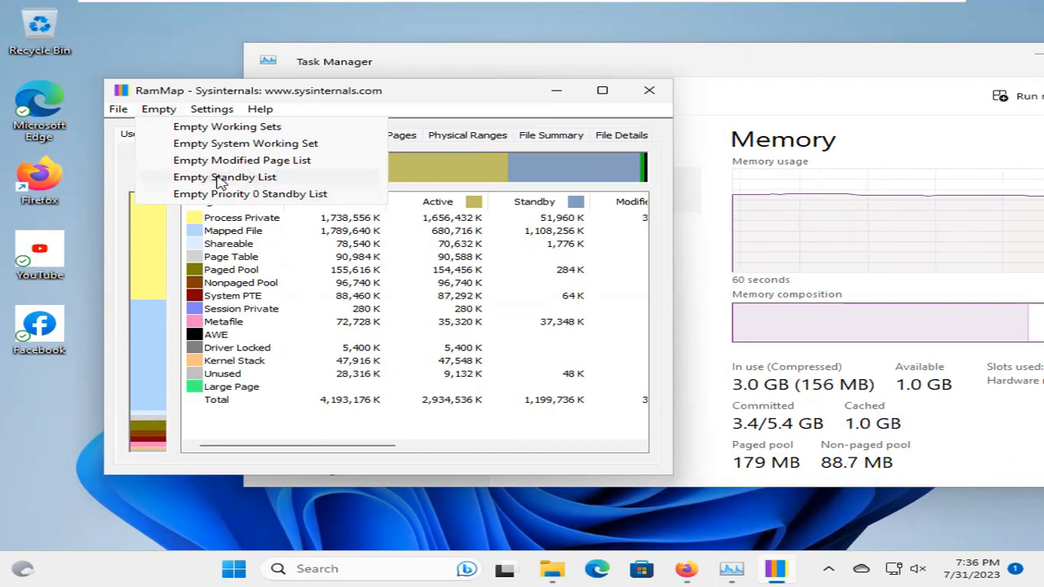
pyautogui.click(223, 176)
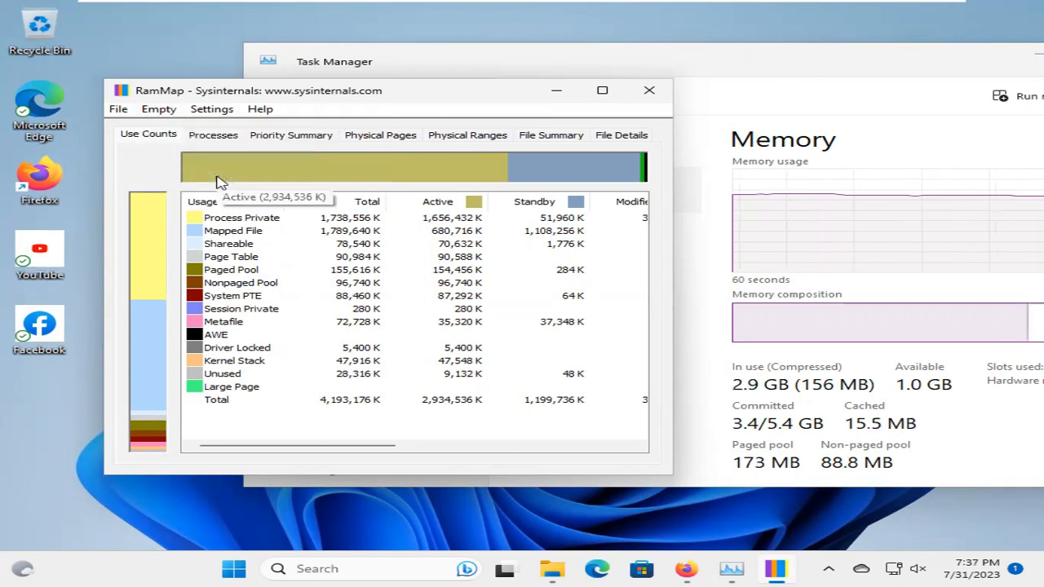
pyautogui.moveTo(679, 373)
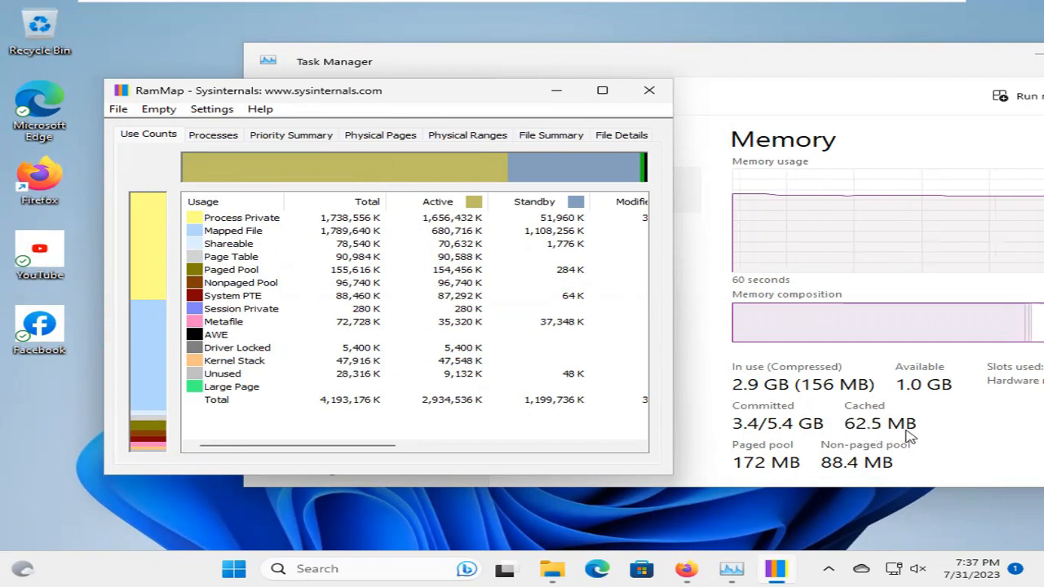
# Step: Run Empty Standby List again, bringing cached memory down to 58.3 MB
pyautogui.click(160, 108)
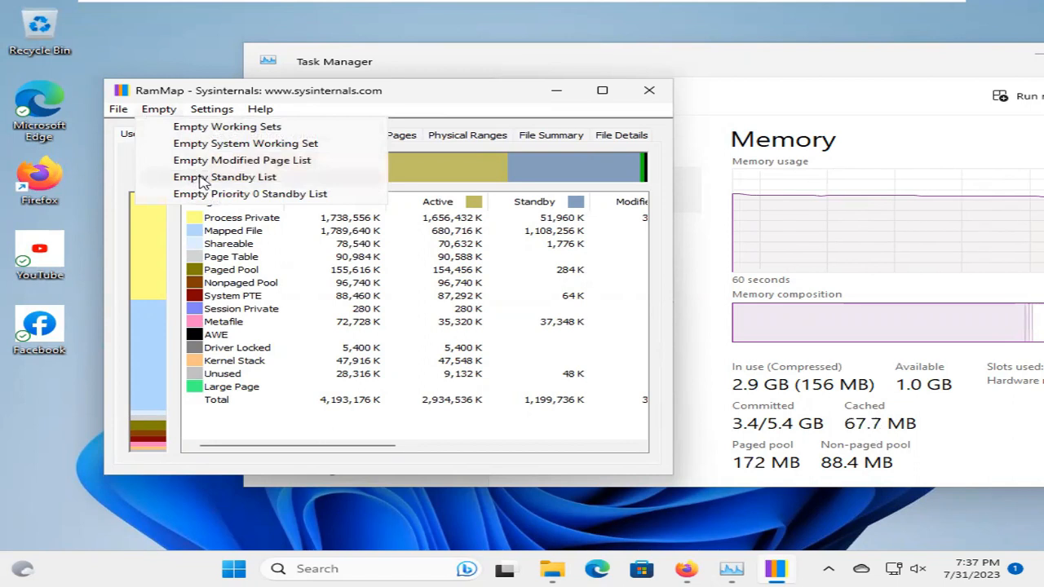
pyautogui.click(225, 176)
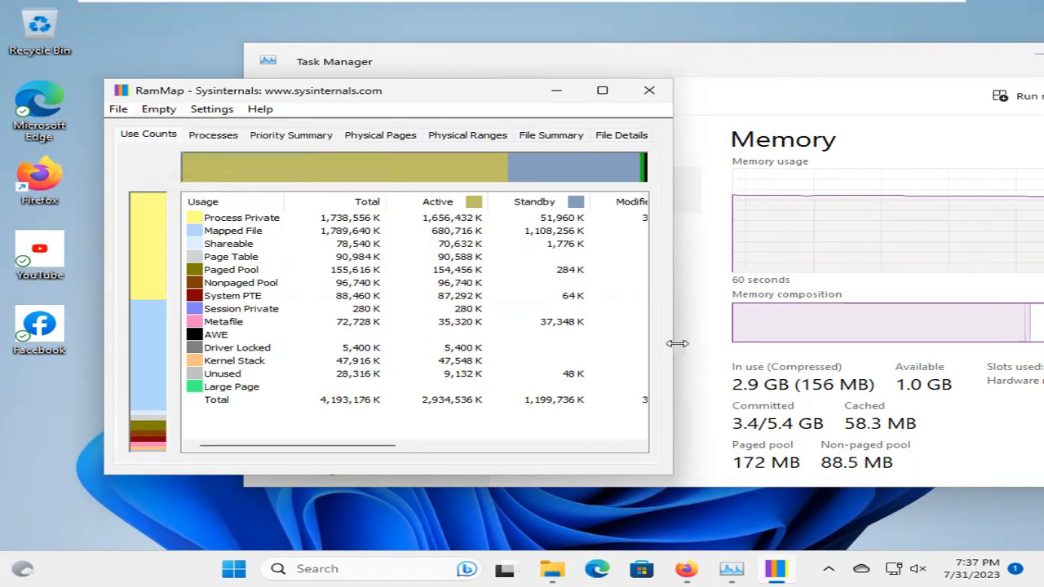